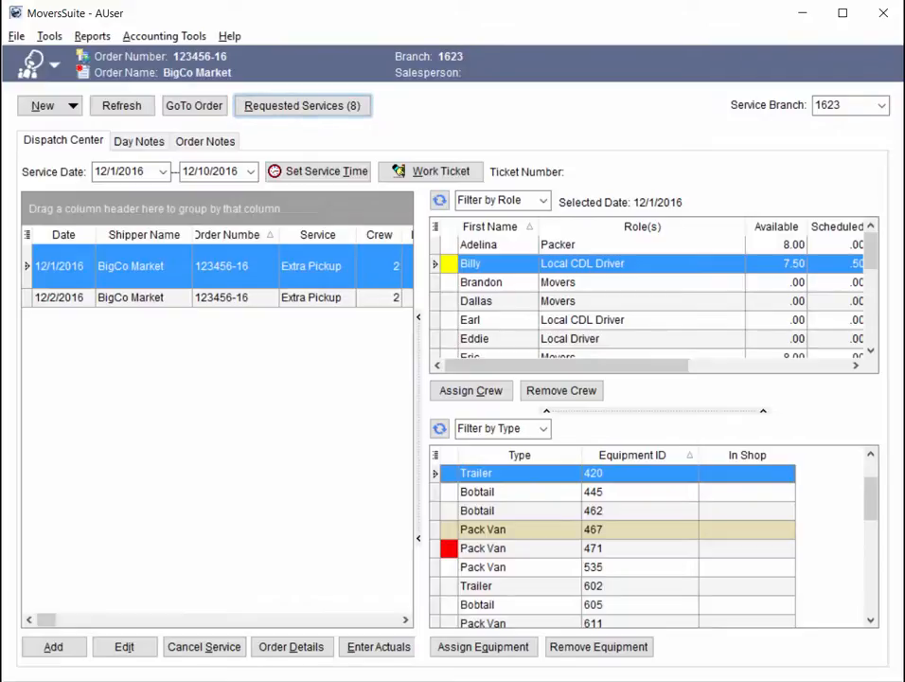
mouse_move(671, 193)
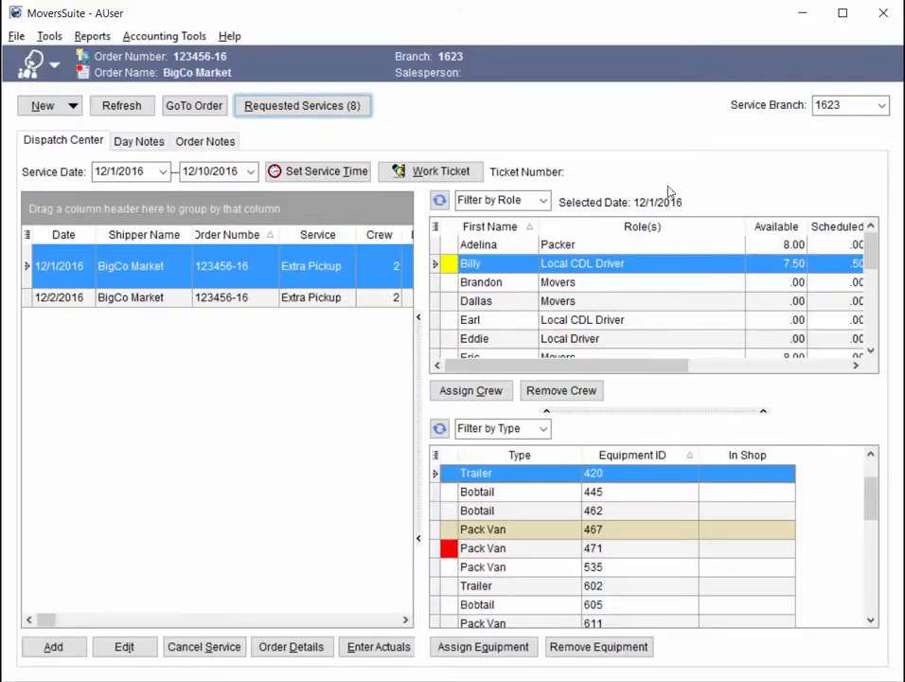
Step: Review the Local CDL Driver crew member's personnel information and attached documents, then close it
right_click(559, 263)
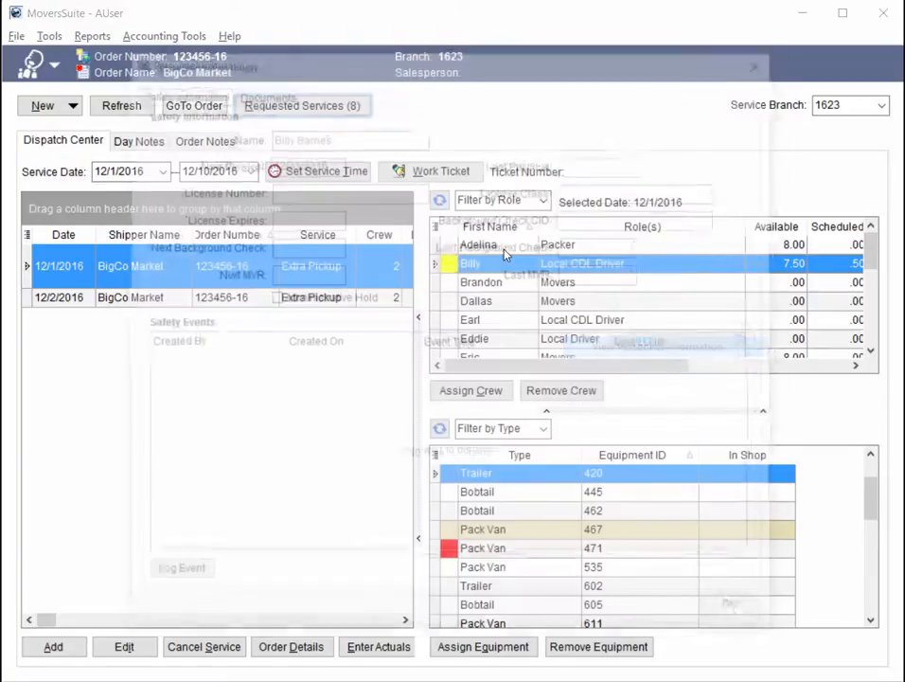
double_click(469, 263)
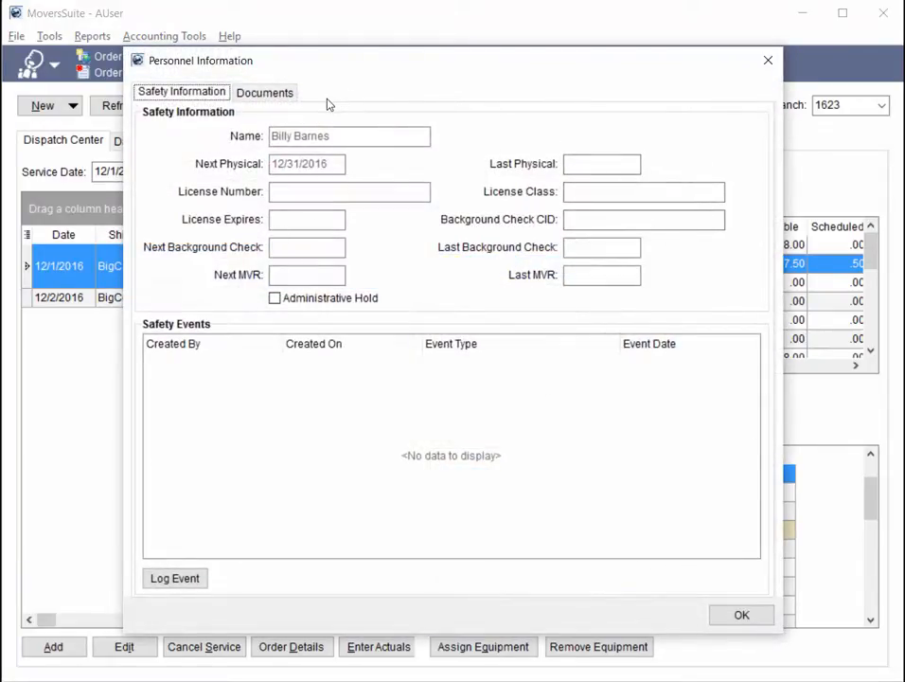
click(265, 91)
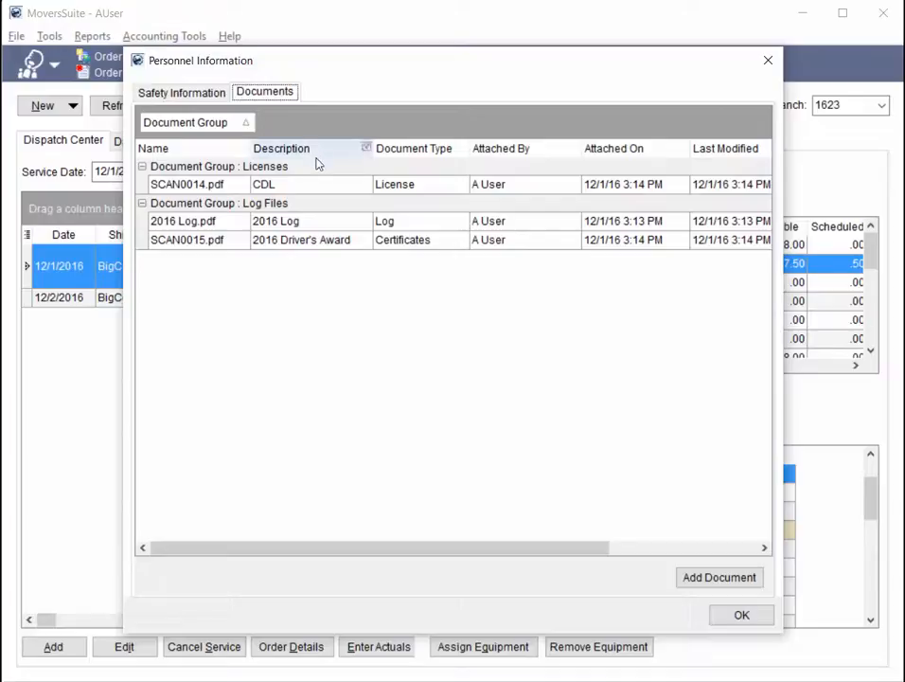
click(218, 166)
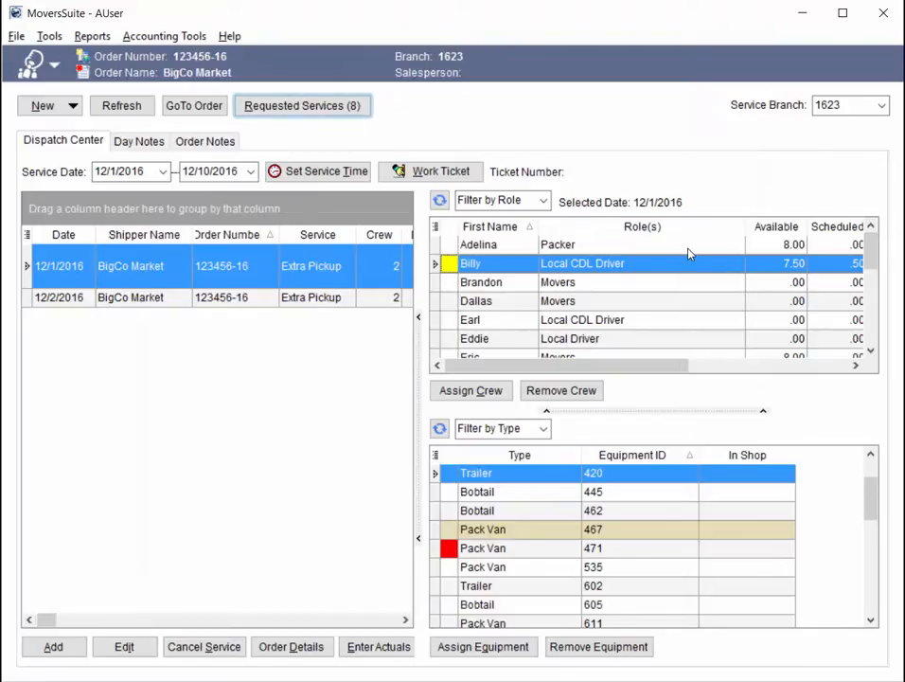
mouse_move(519, 553)
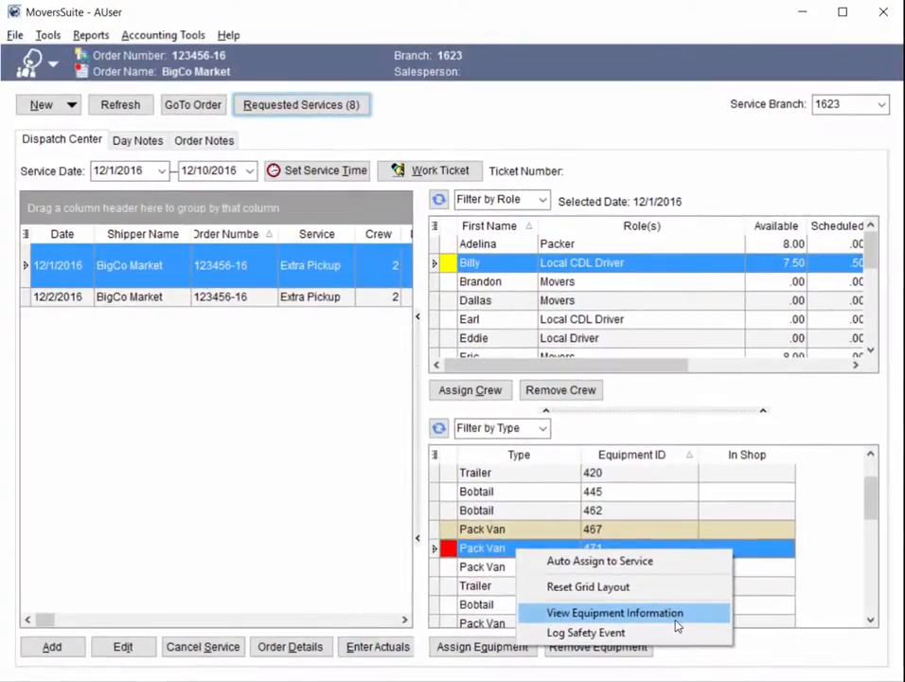
Step: Show Pack Van 471's equipment information and its attached documents grouped by log, registration and service
click(613, 613)
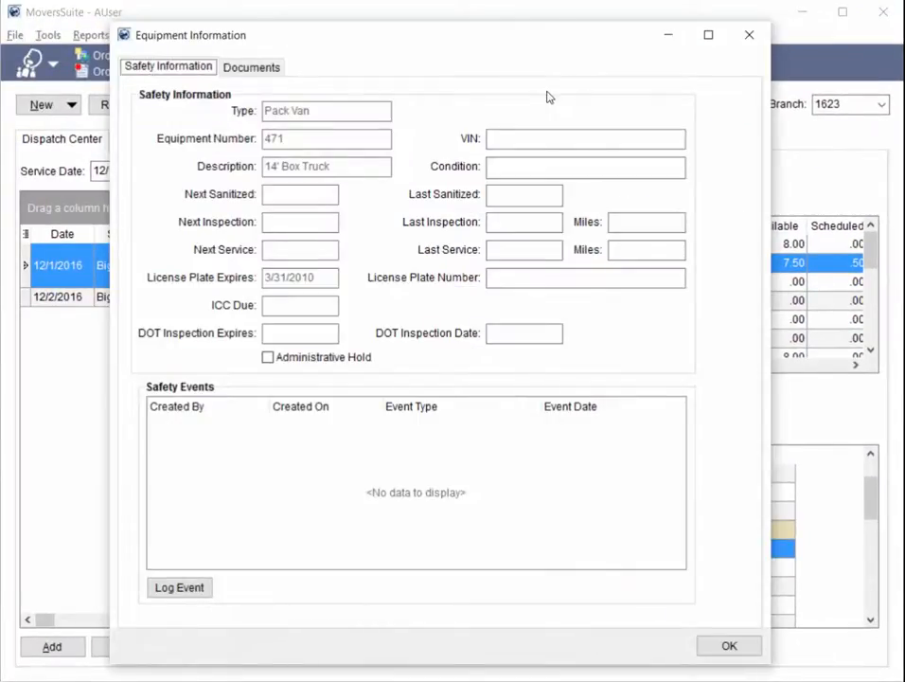
click(250, 66)
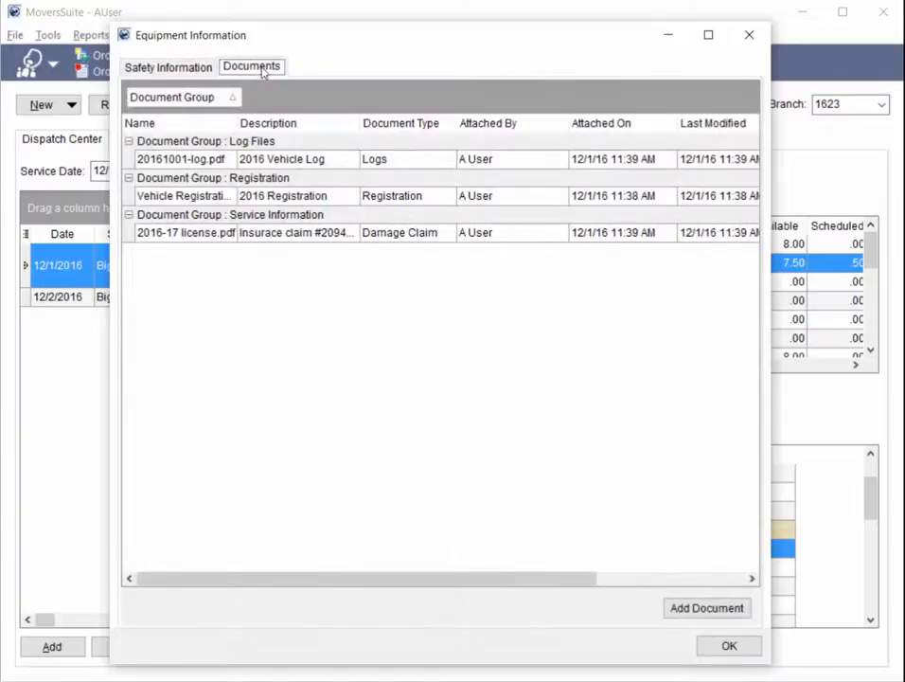
click(205, 141)
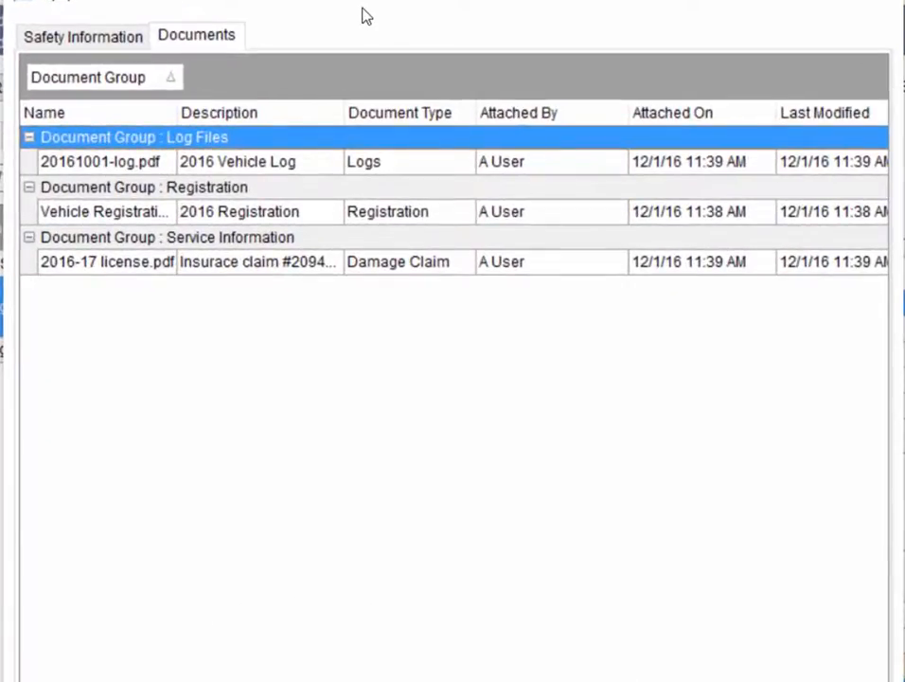
click(99, 161)
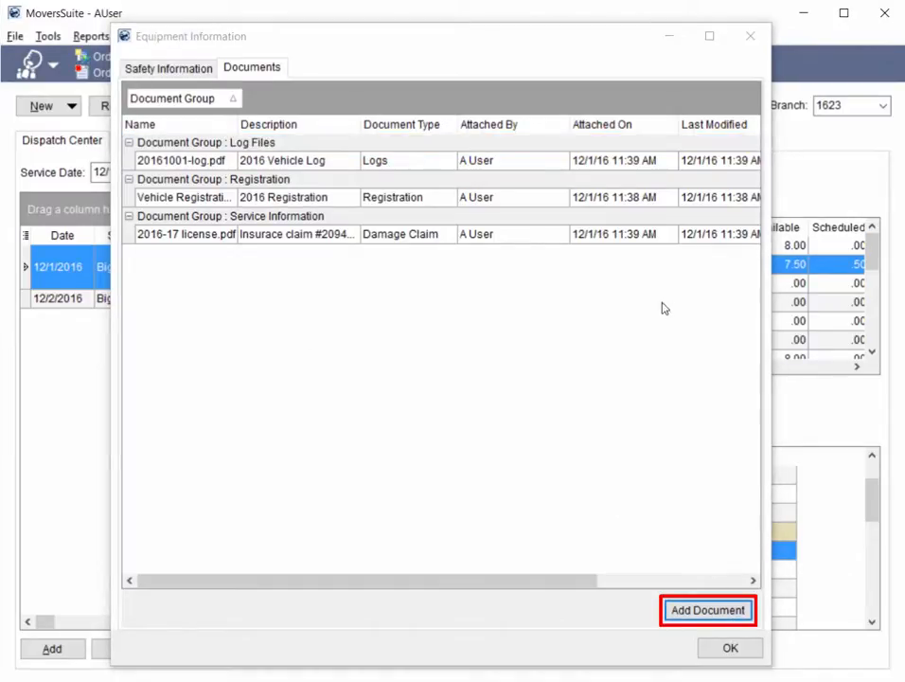
right_click(182, 159)
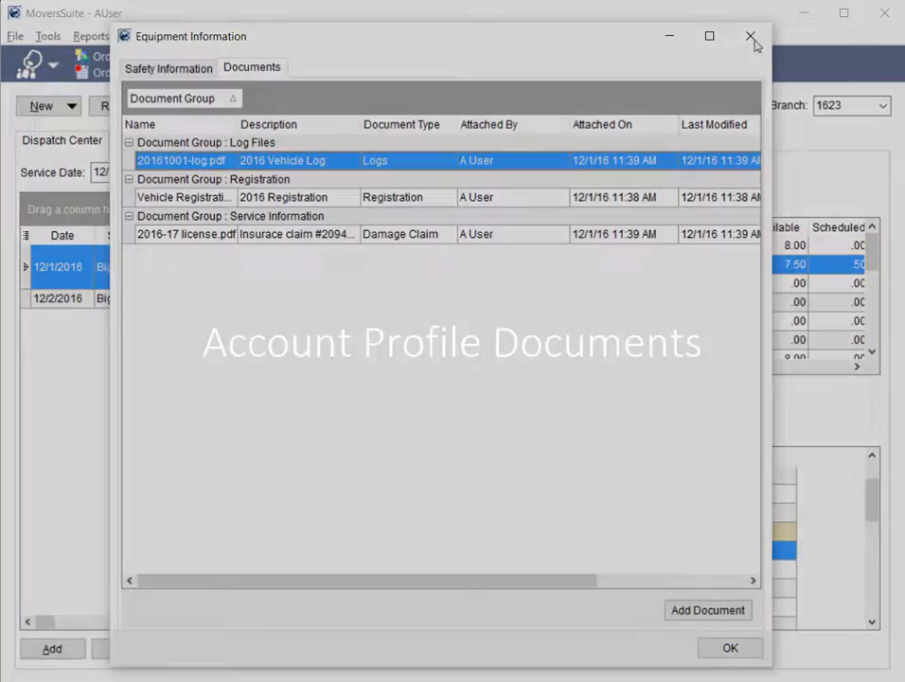
Step: Close the equipment information and select the Contacts document group on the account profile
click(754, 36)
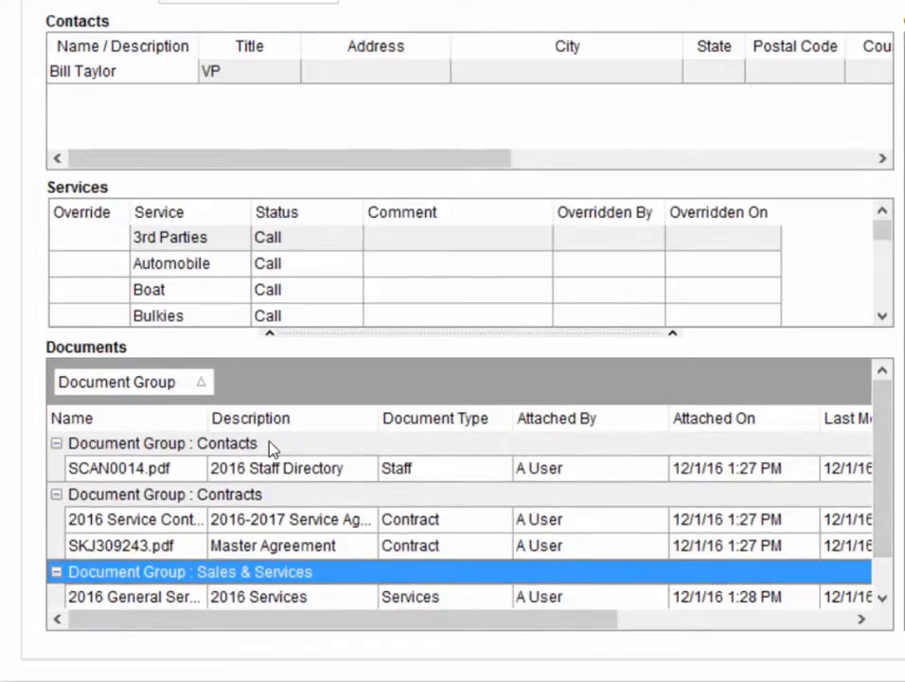
click(163, 443)
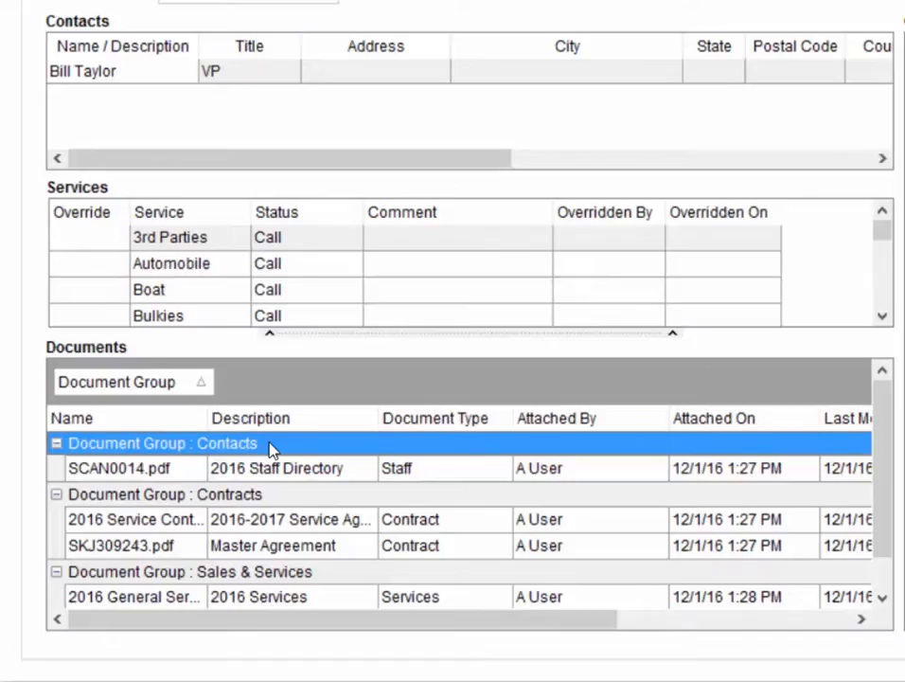
right_click(122, 468)
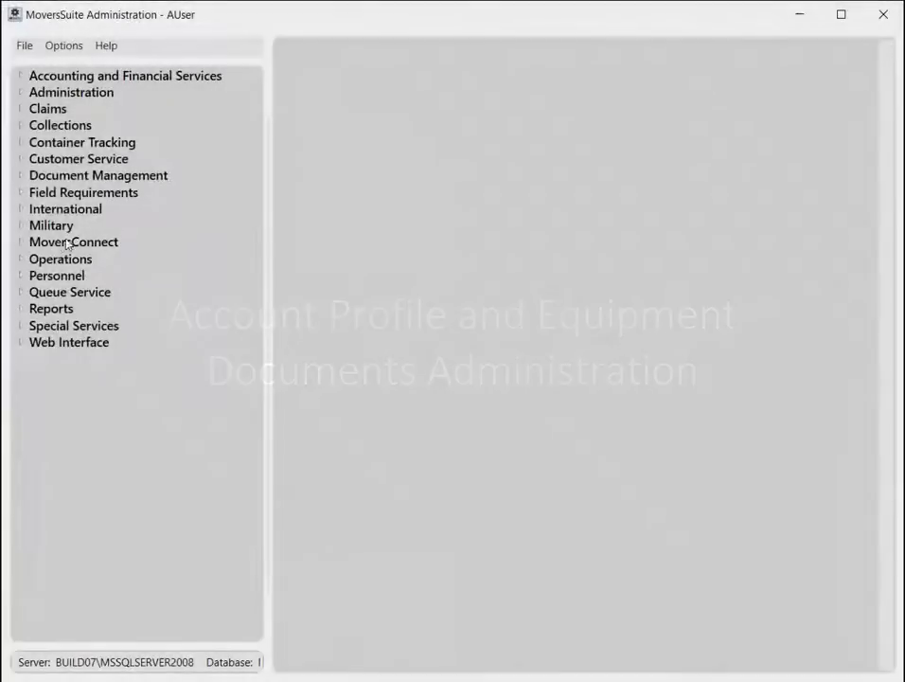
Step: Under Operations, show equipment document groups and types and expand the secure Registration type
click(61, 257)
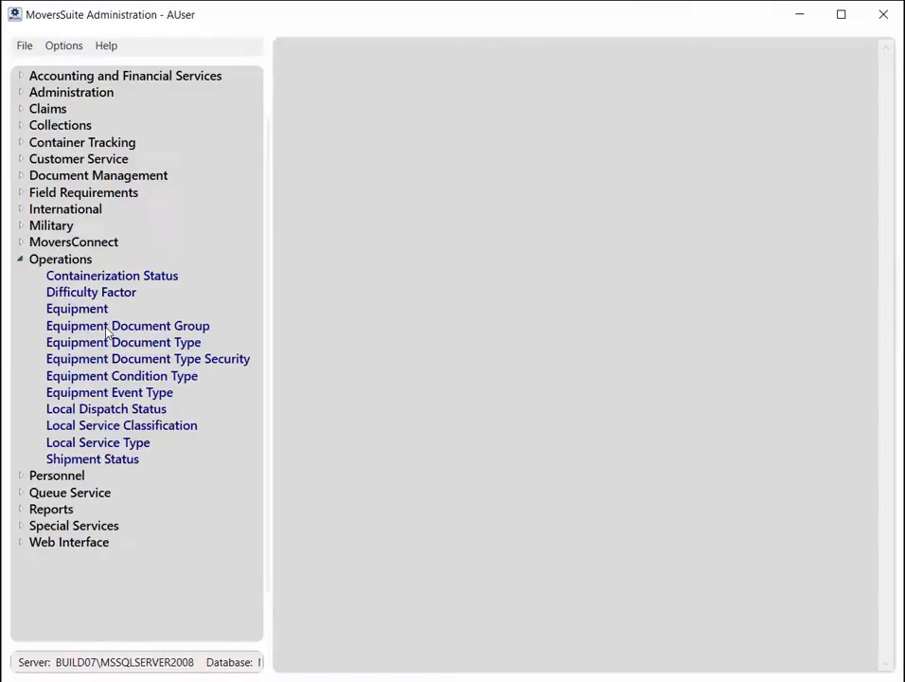
click(127, 325)
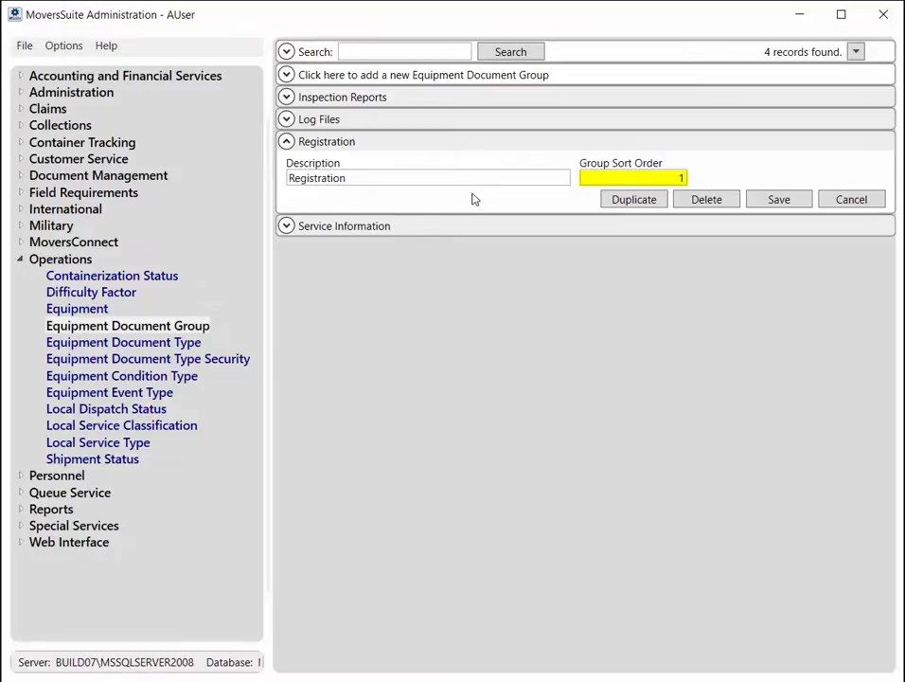
click(123, 341)
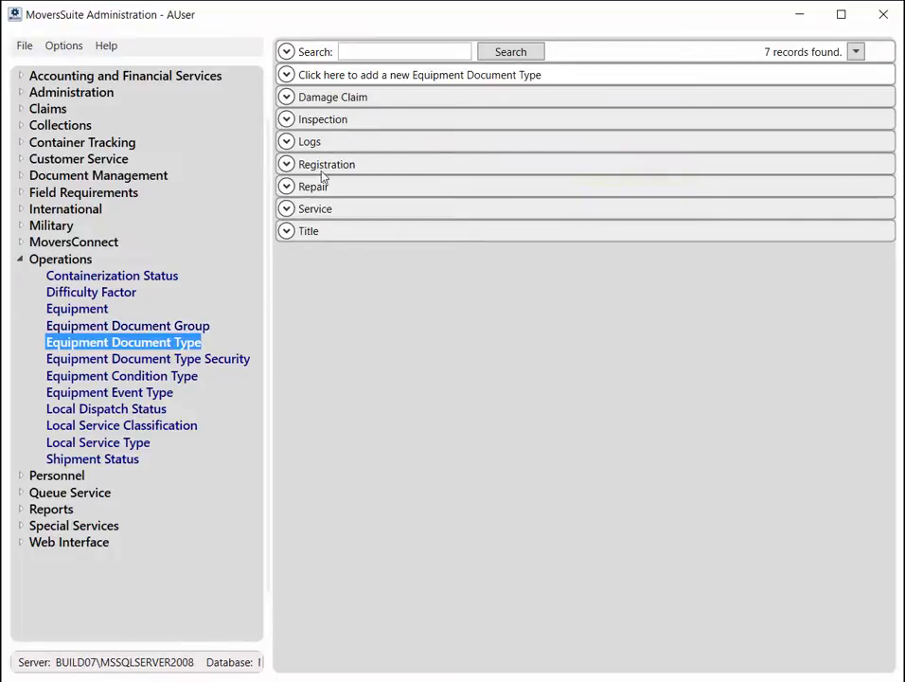
click(326, 162)
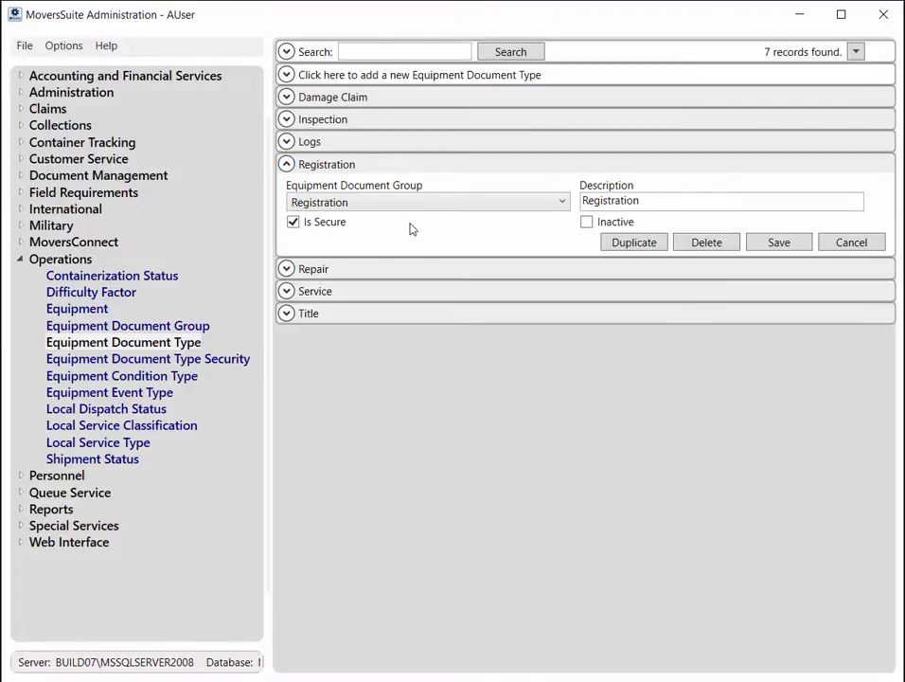
click(721, 200)
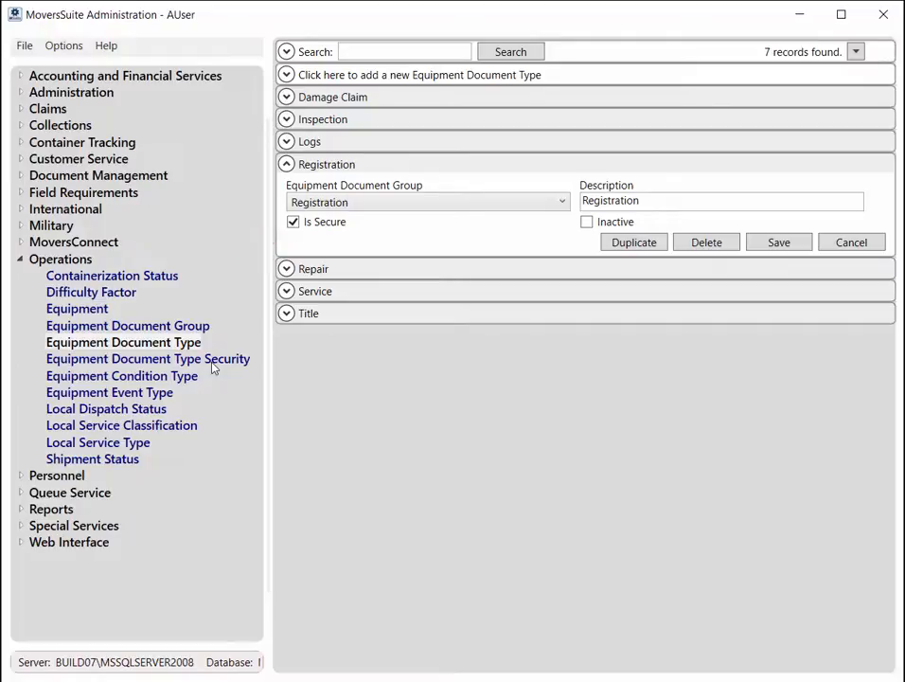
Step: Add an employee to the Registration access list in Equipment Document Type Security
click(148, 358)
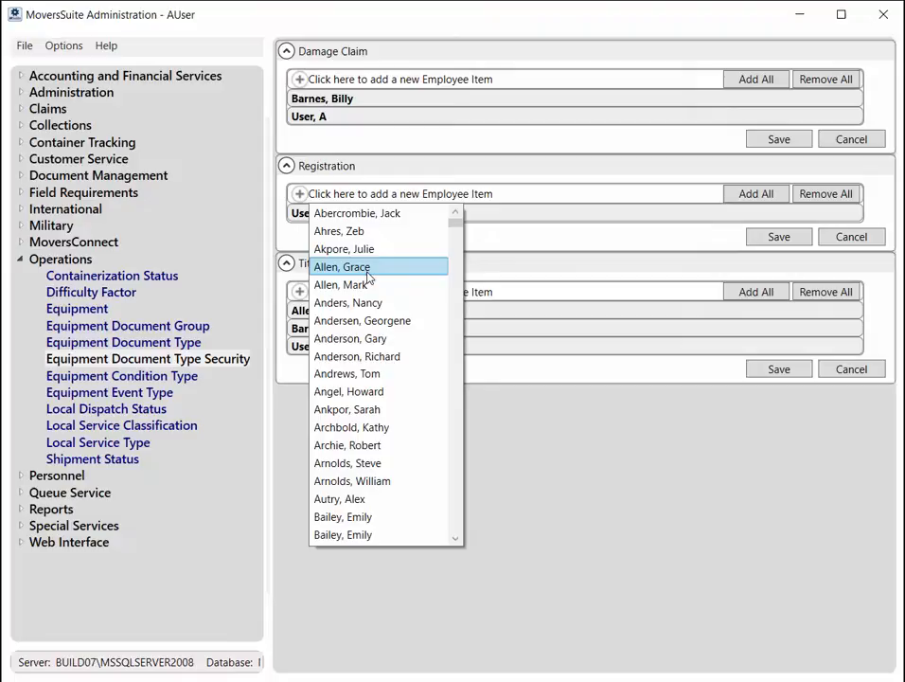
click(341, 265)
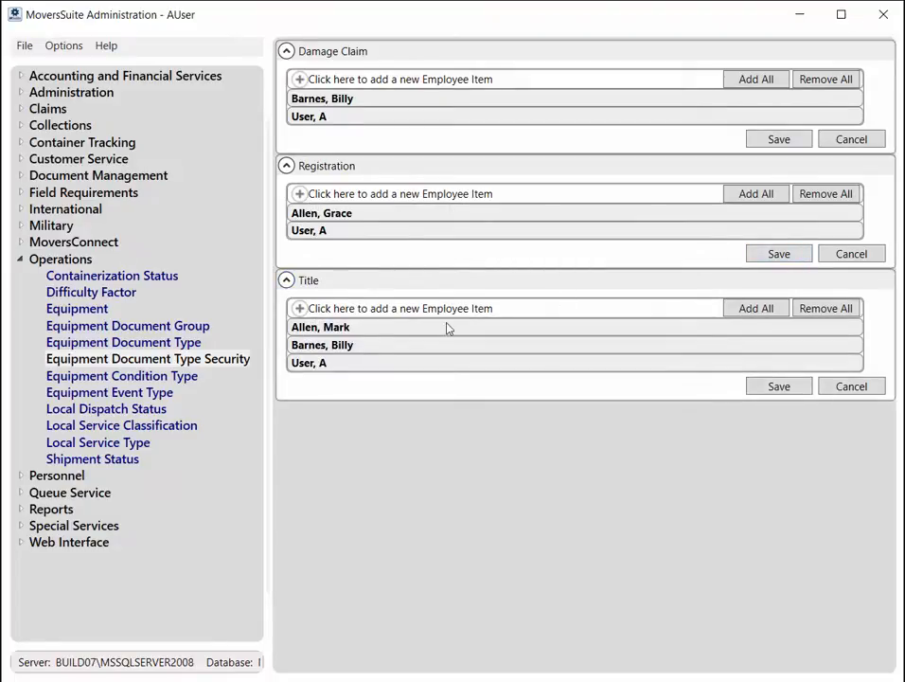
Step: Mark the Registration equipment document type Inactive, then move to the equipment list
click(123, 340)
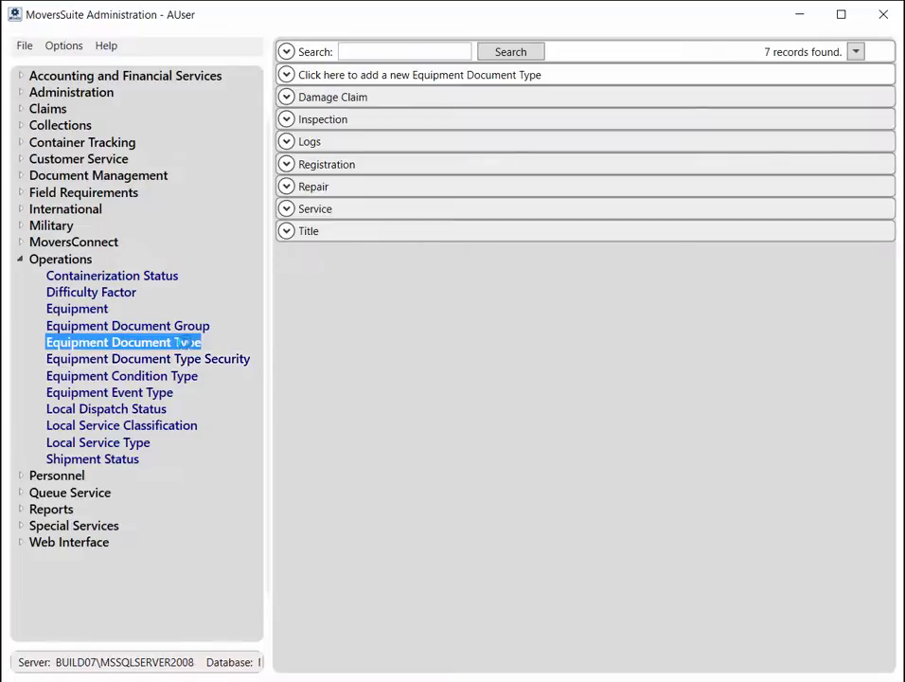
click(325, 163)
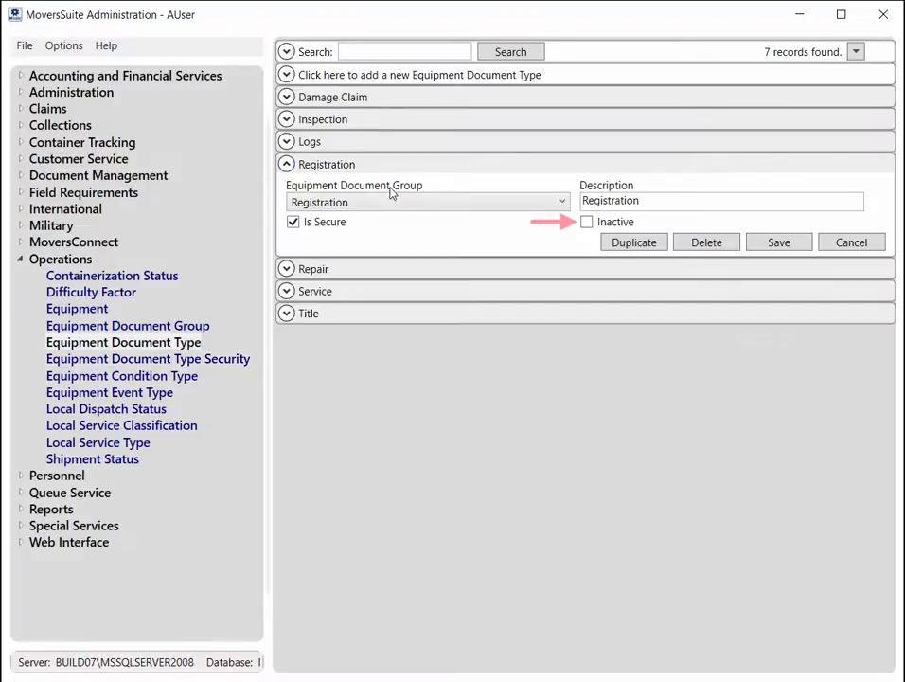
click(587, 222)
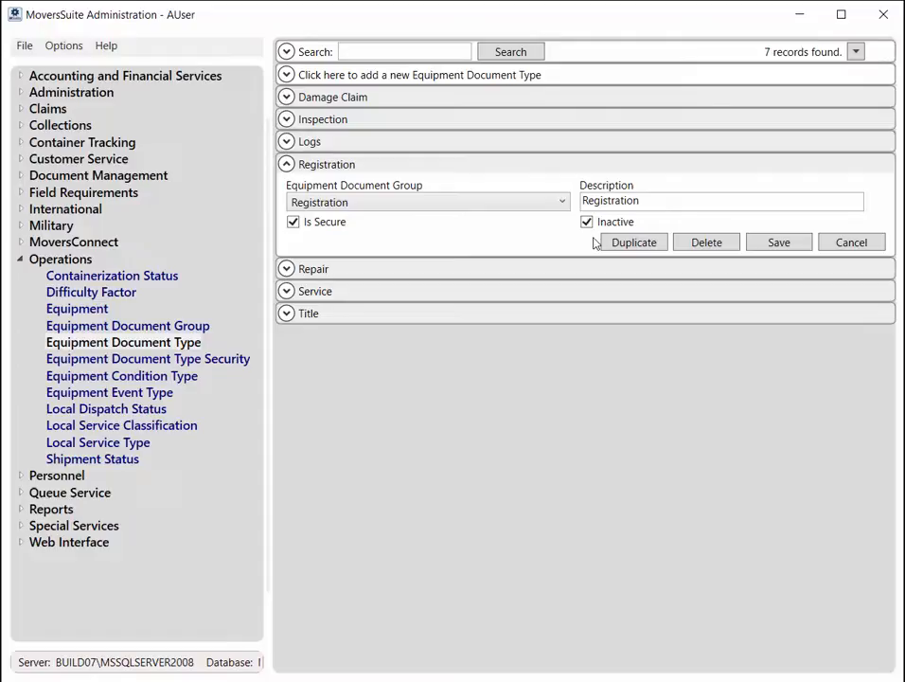
click(76, 308)
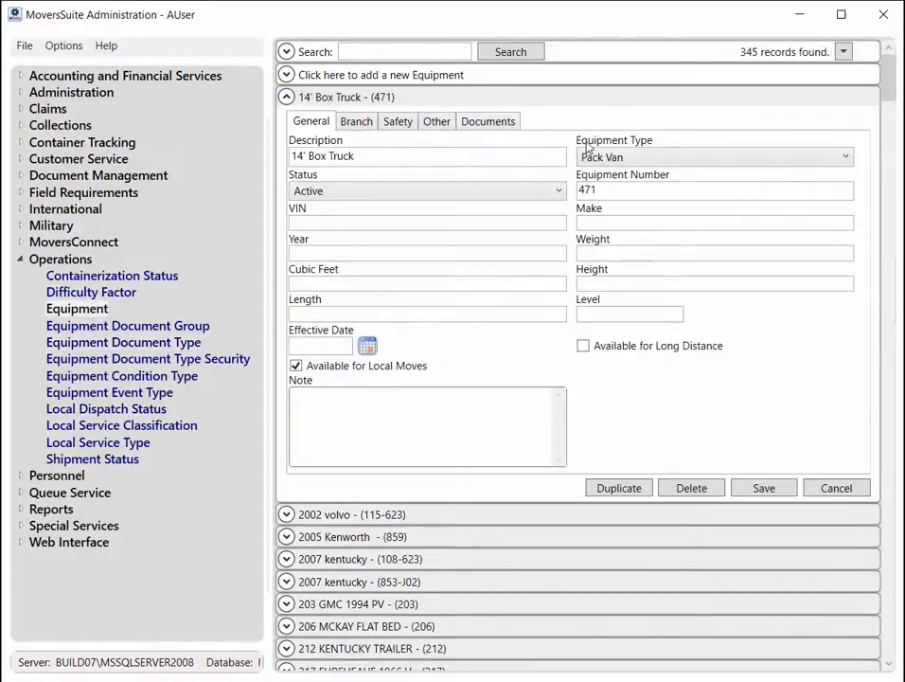
Step: Review the equipment record and open the Local Guys Moving account profile
click(488, 121)
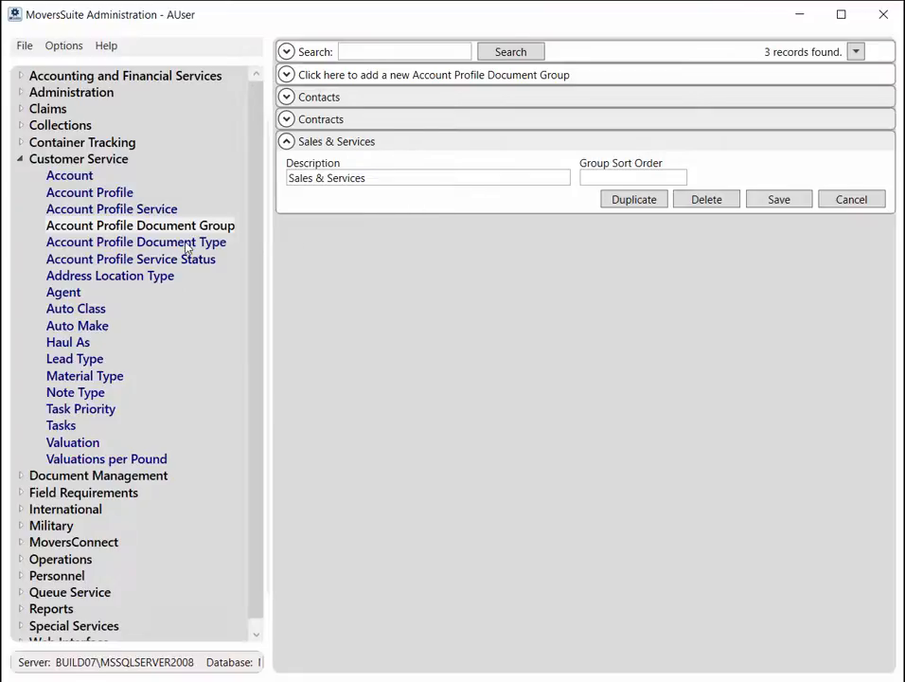
click(136, 243)
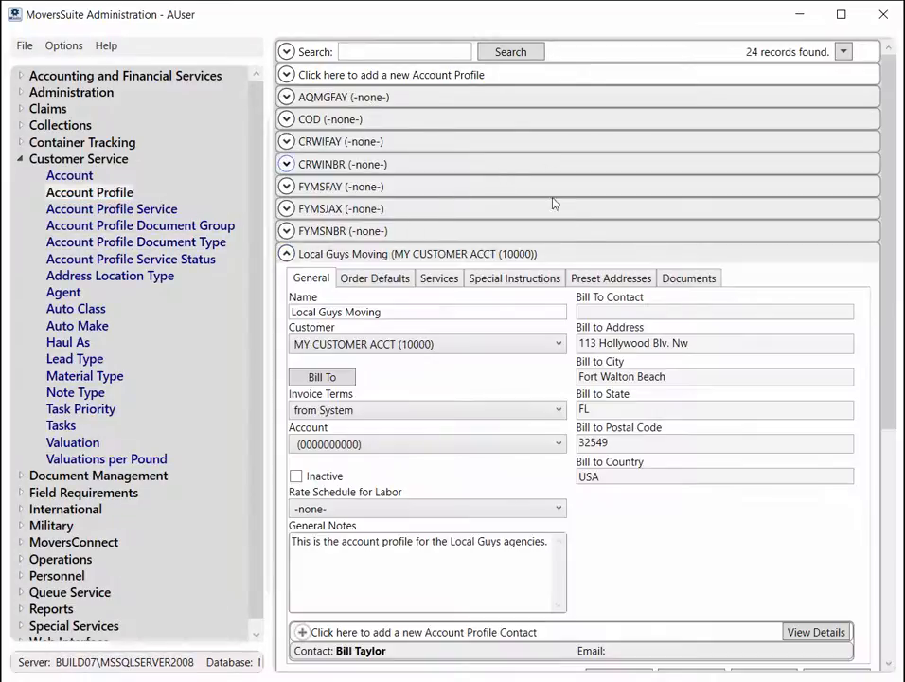
Step: Show Local Guys Moving's four attached documents and browse for a new file to attach
click(689, 276)
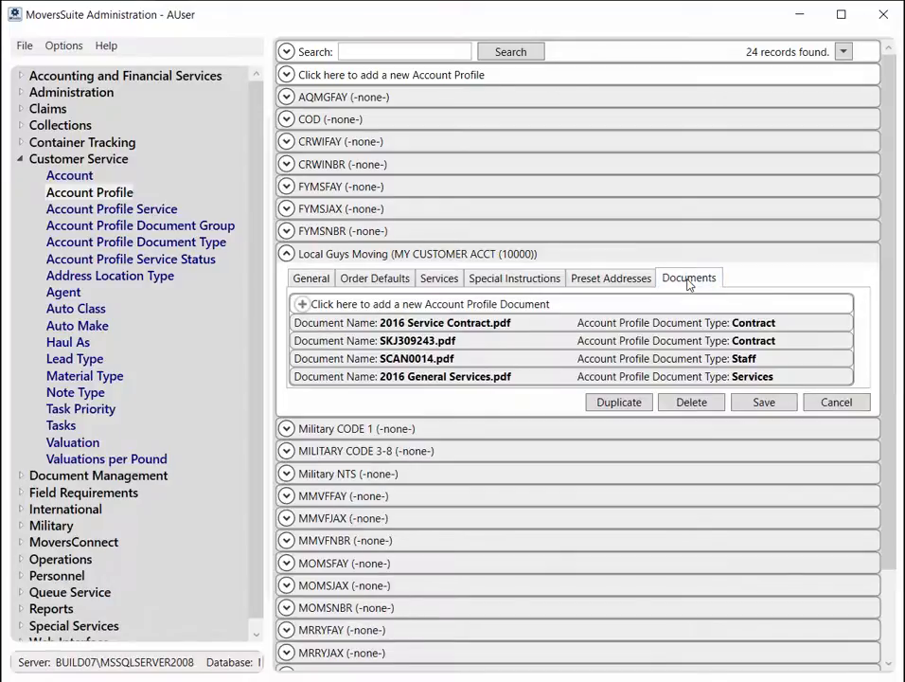
mouse_move(541, 324)
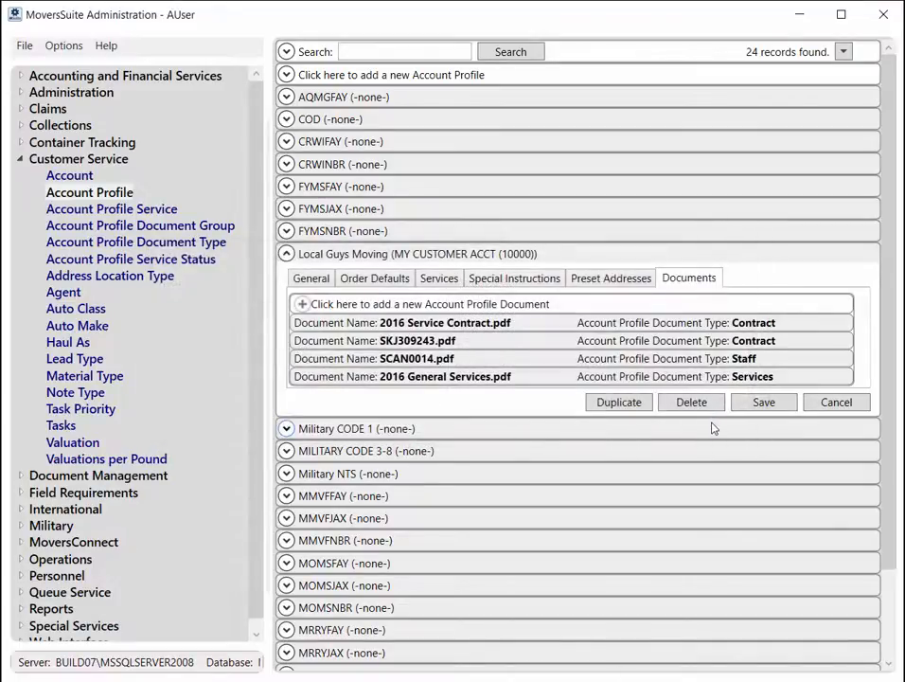
click(427, 303)
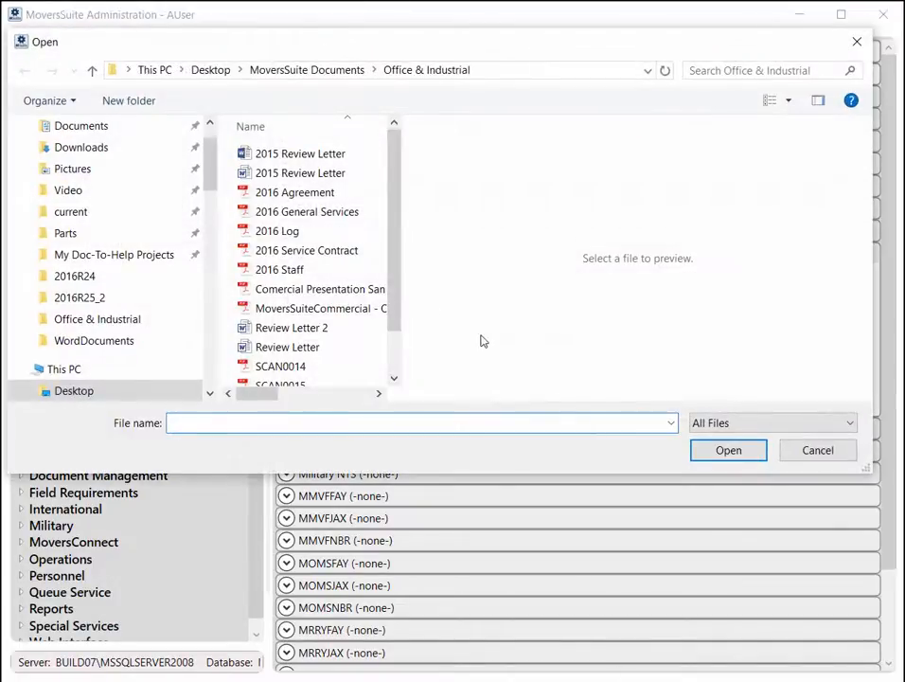
click(818, 450)
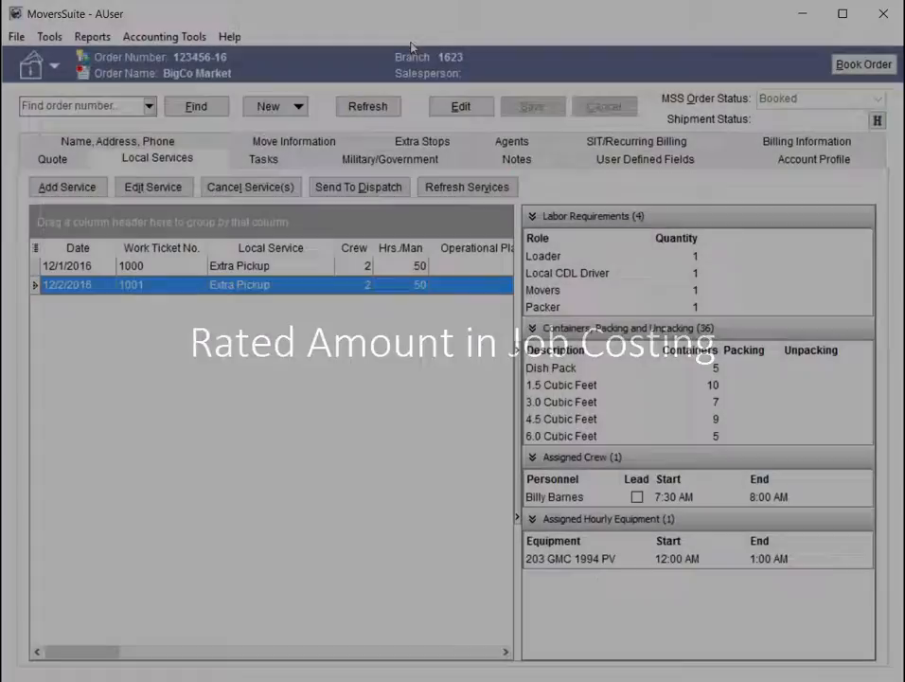
click(49, 36)
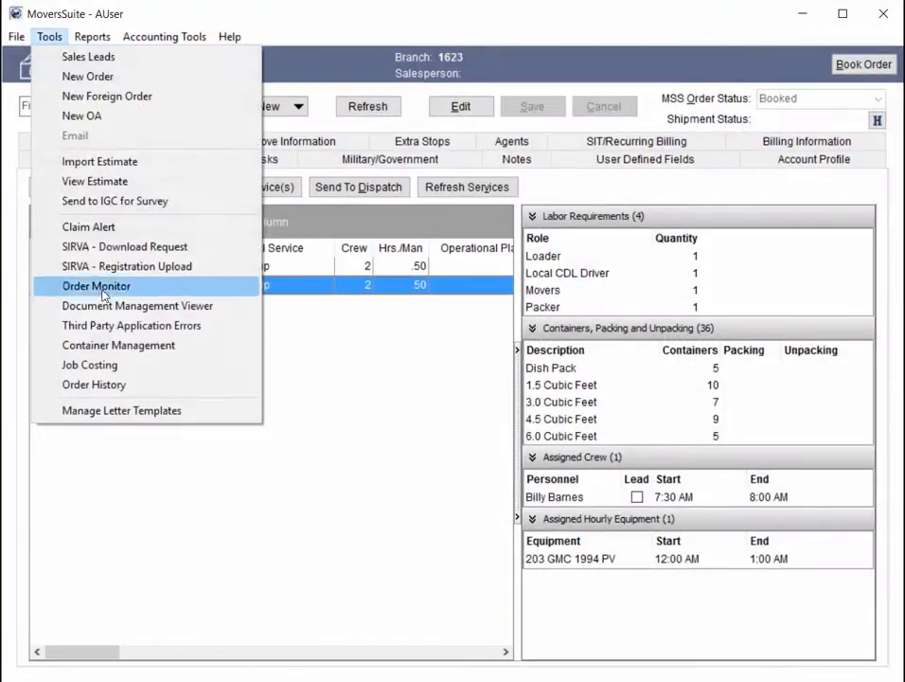
Step: Open Job Costing for order 123456-16 showing Rated Amount beside each expense cost
click(89, 364)
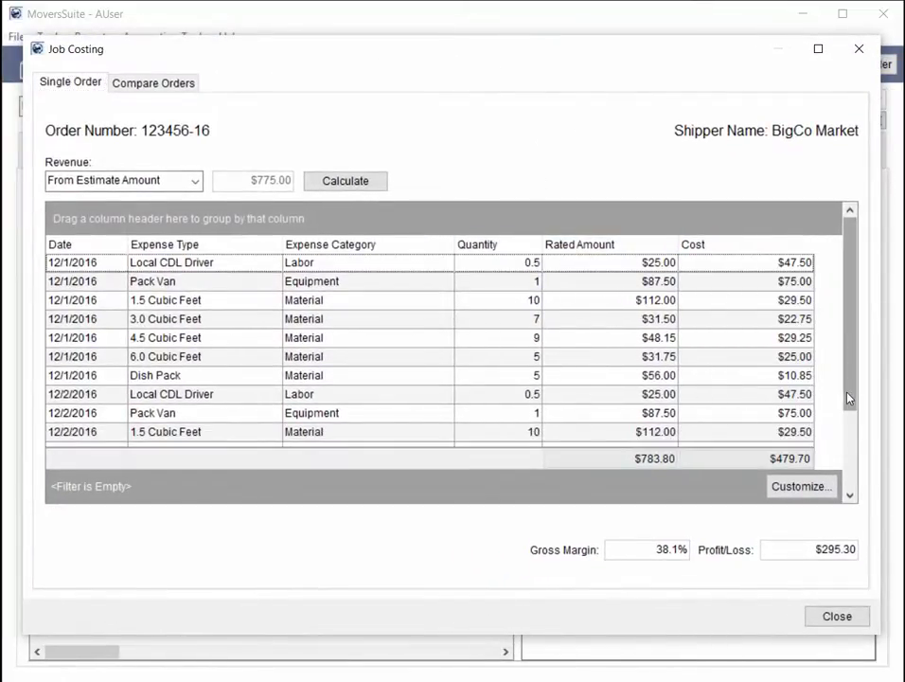
scroll(down, 3)
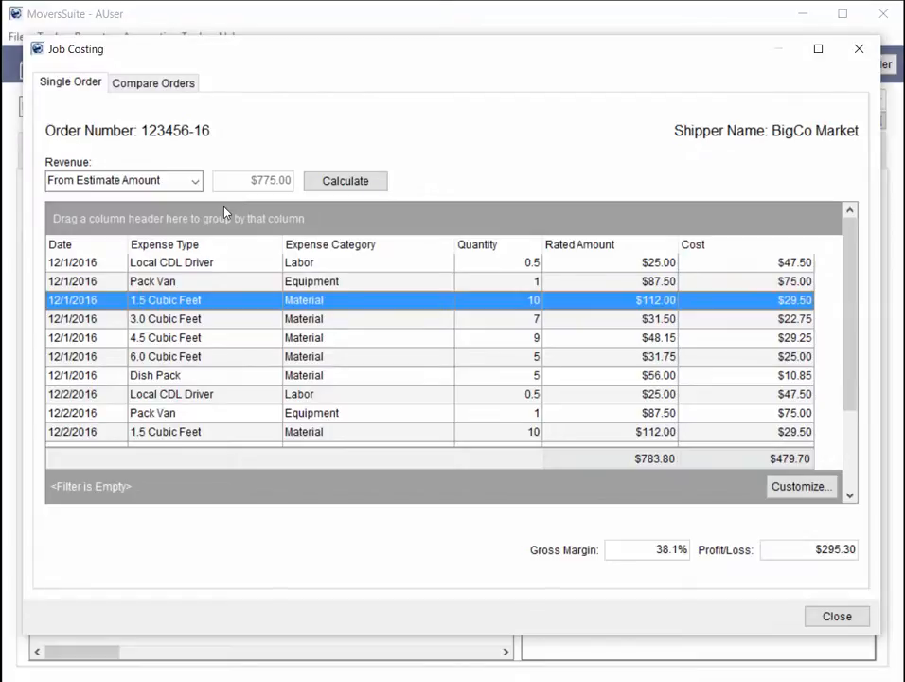
mouse_move(398, 301)
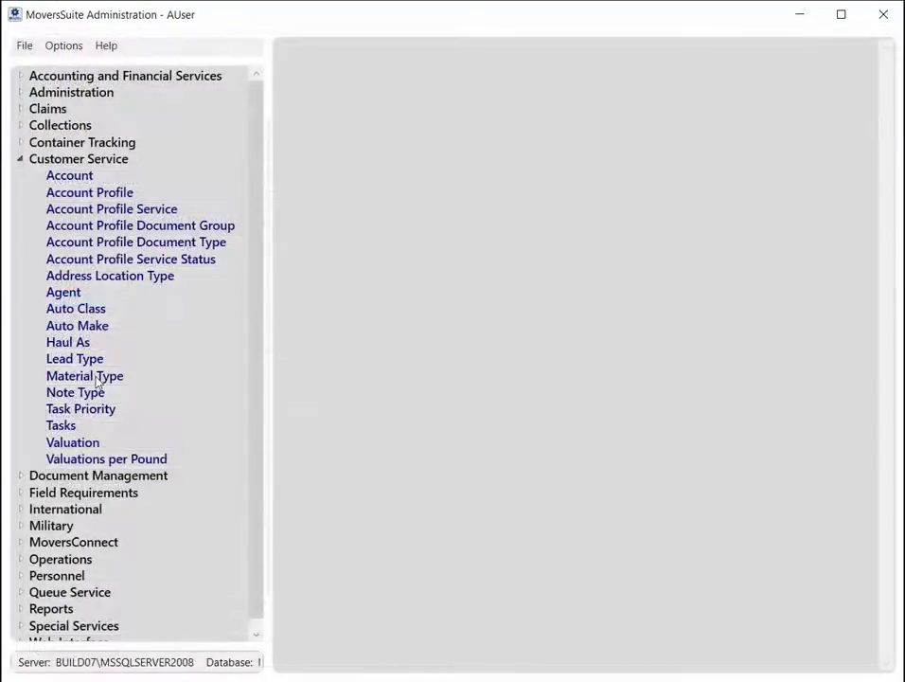
Step: Expand the Local rate plan and review the Cont 1.5 Cu Ft rate of 11.20 without changes
click(83, 375)
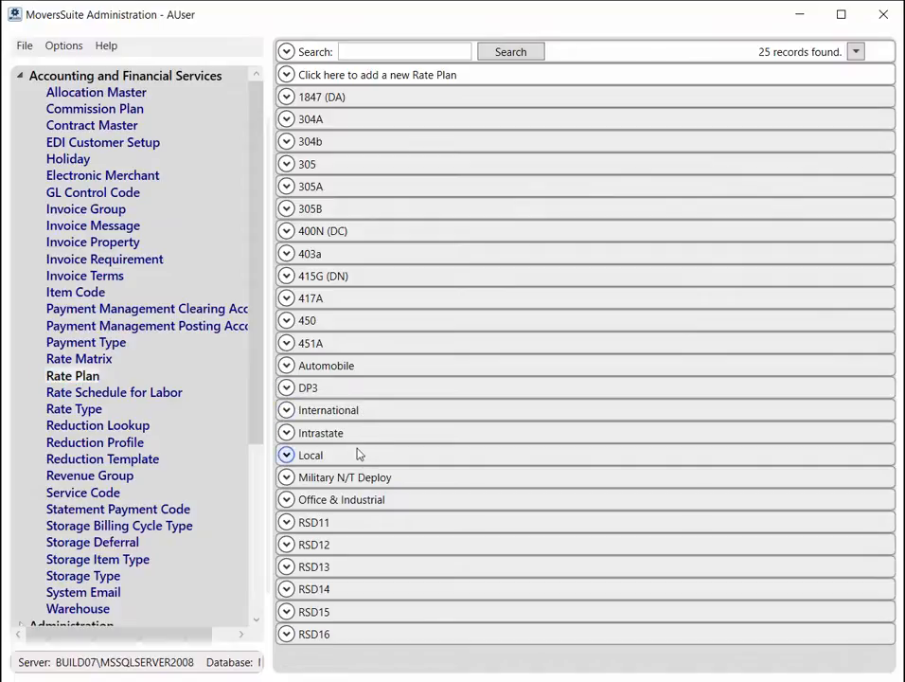
click(310, 454)
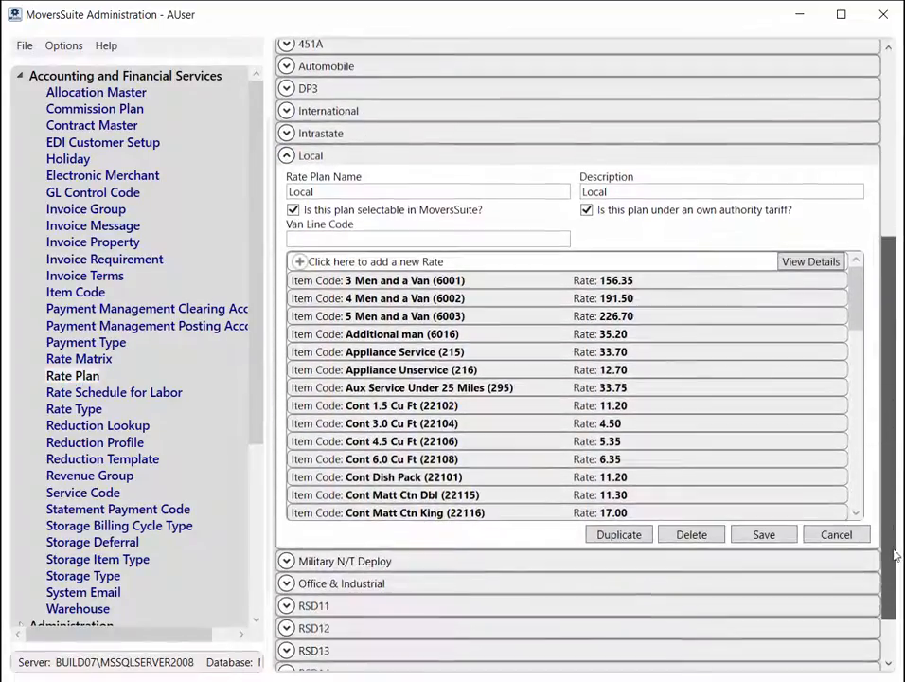
double_click(388, 405)
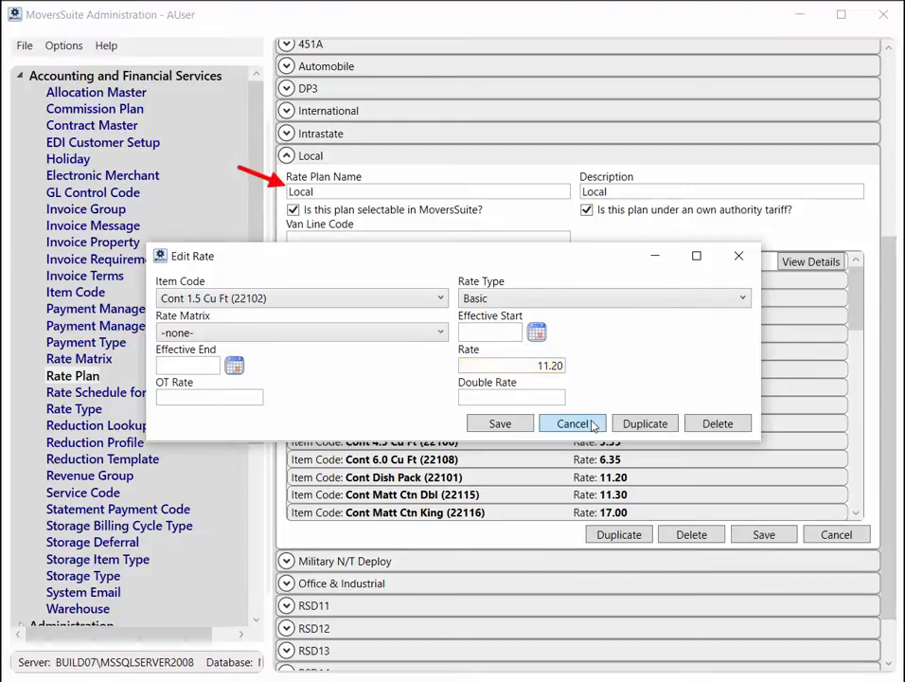
click(572, 424)
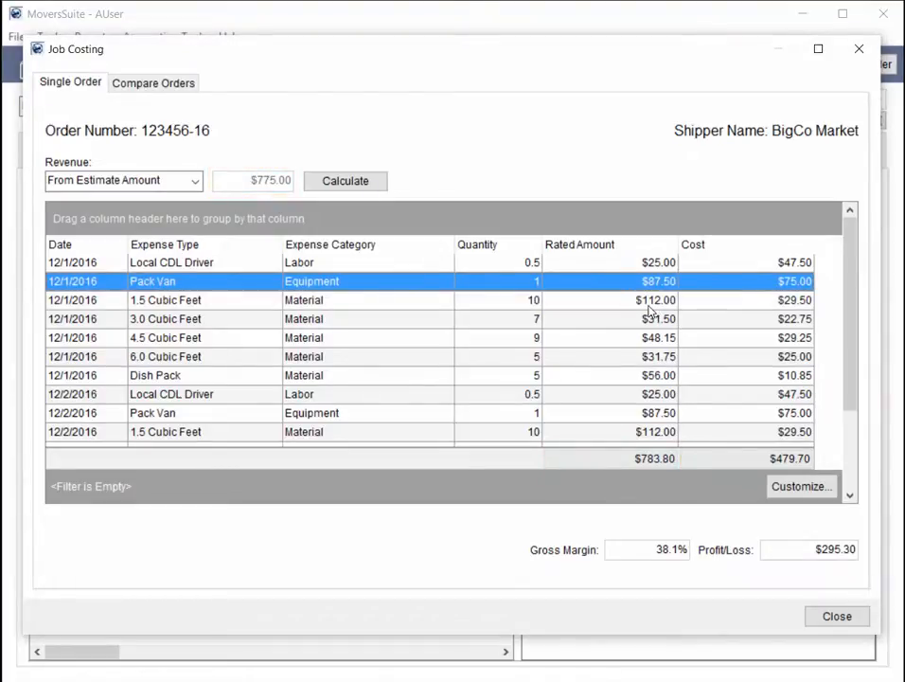
click(171, 261)
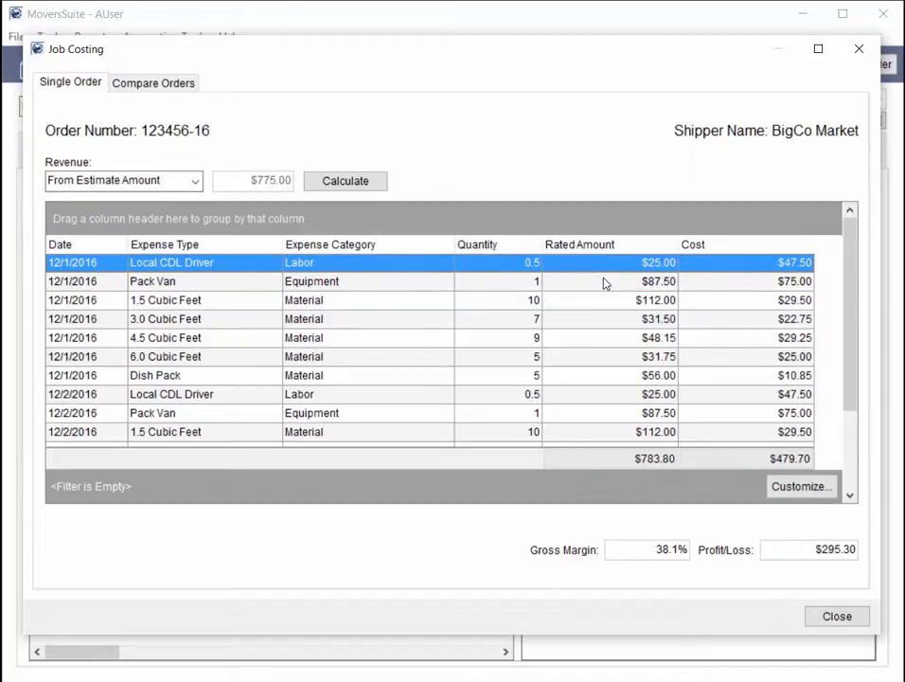
mouse_move(592, 299)
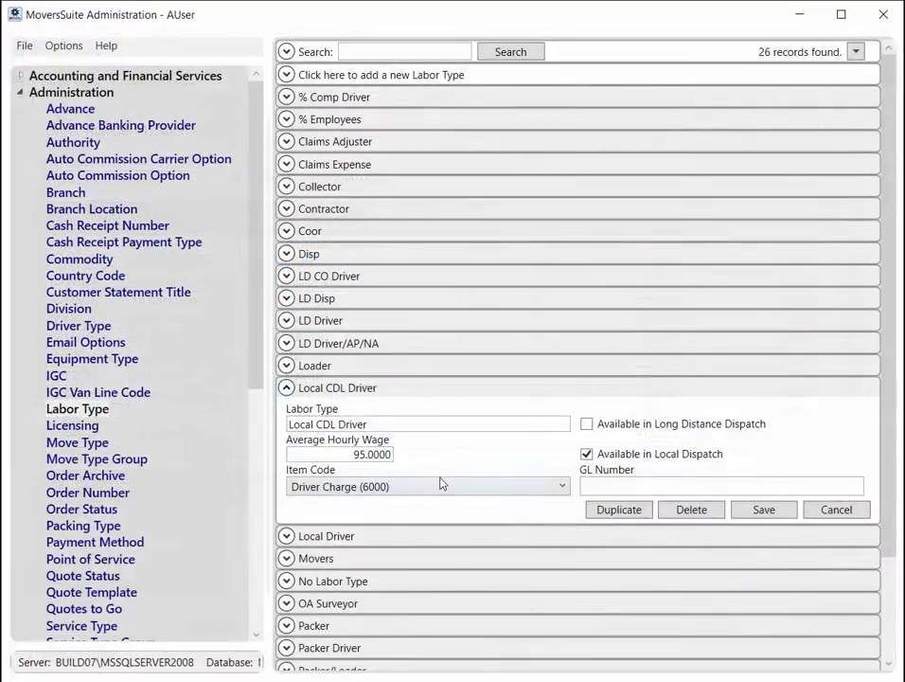
mouse_move(440, 485)
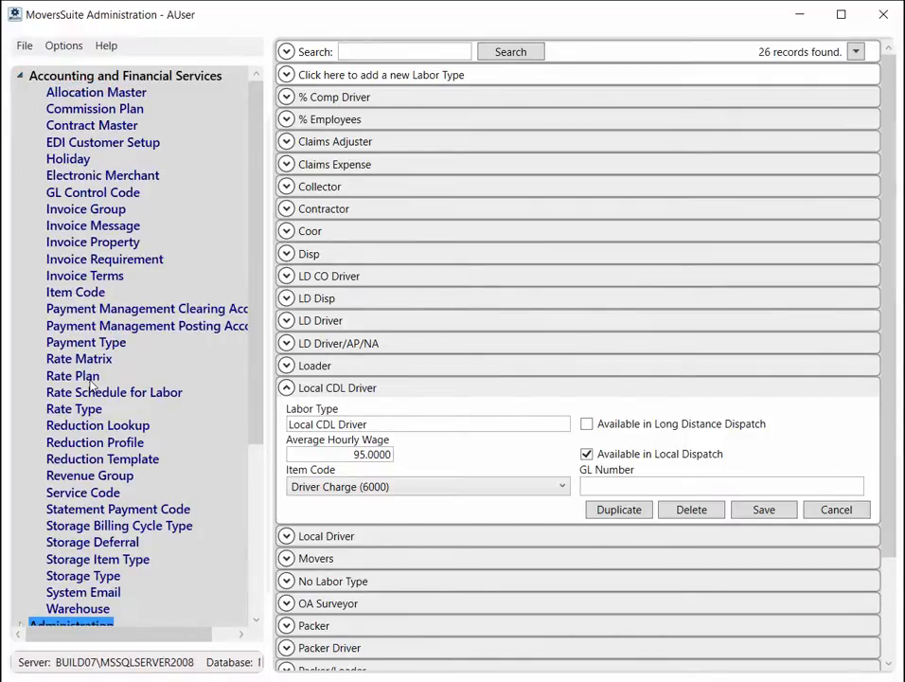
Step: Scroll the rate plans to the Local plan's Driver Charge (6000) rate with OT 150.00 and double 200.00
click(72, 375)
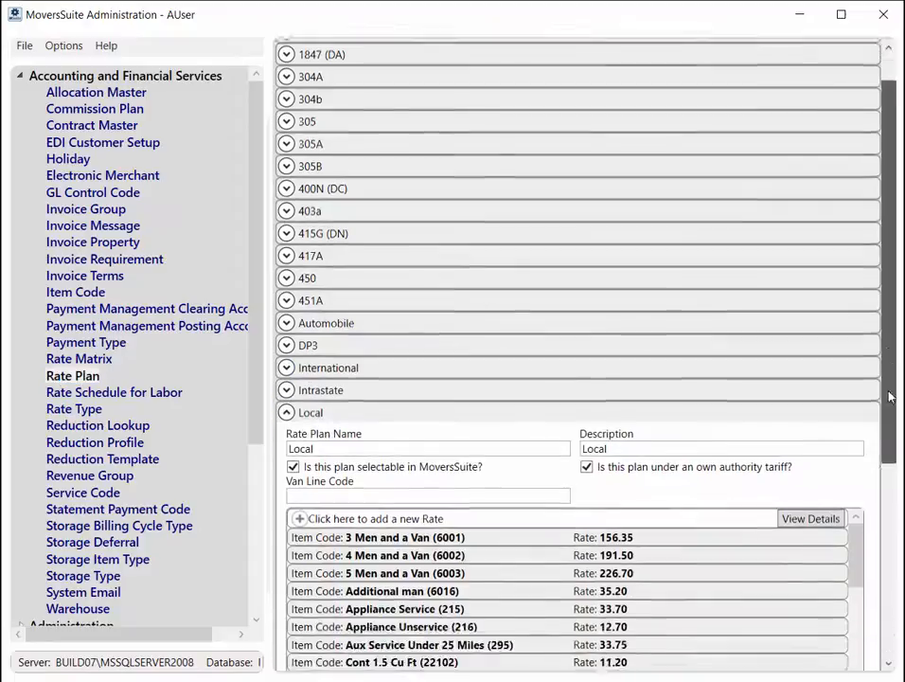
scroll(down, 3)
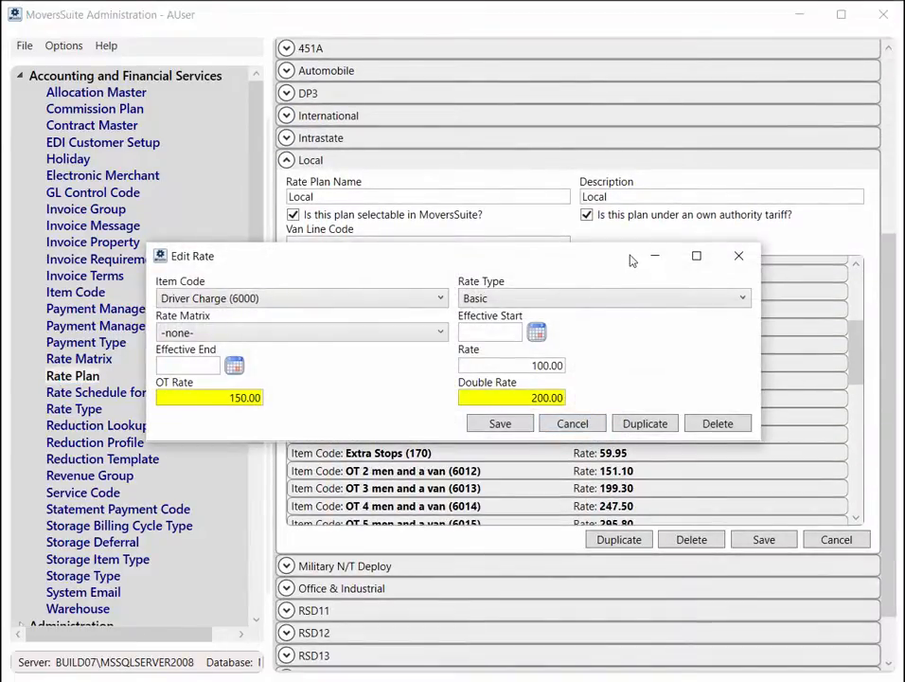
mouse_move(413, 382)
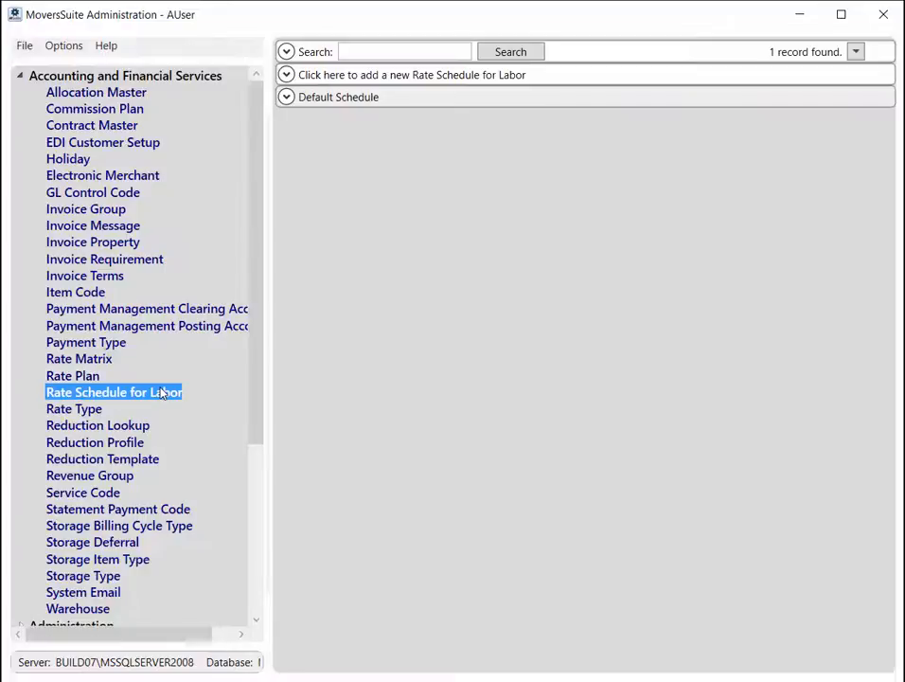
Step: In Default Schedule, set Monday from 18:00 to Double Time Rate
click(337, 97)
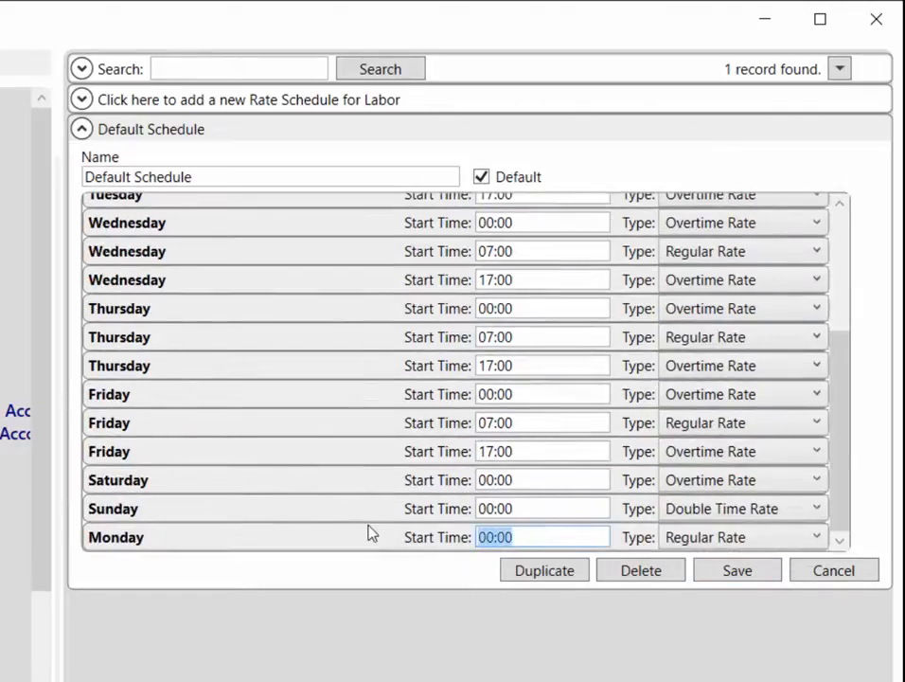
text(18:00)
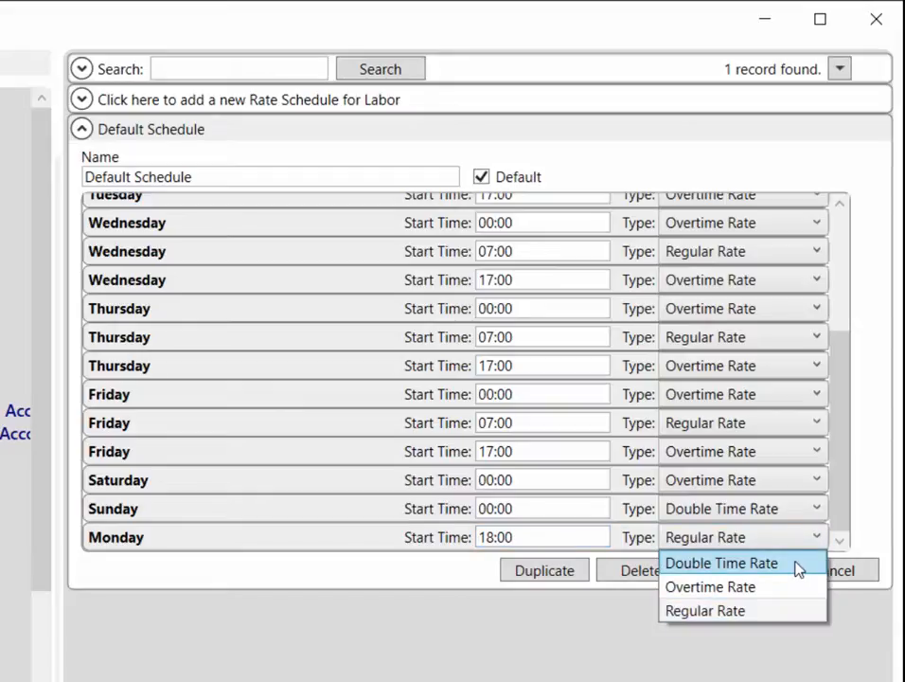
click(721, 562)
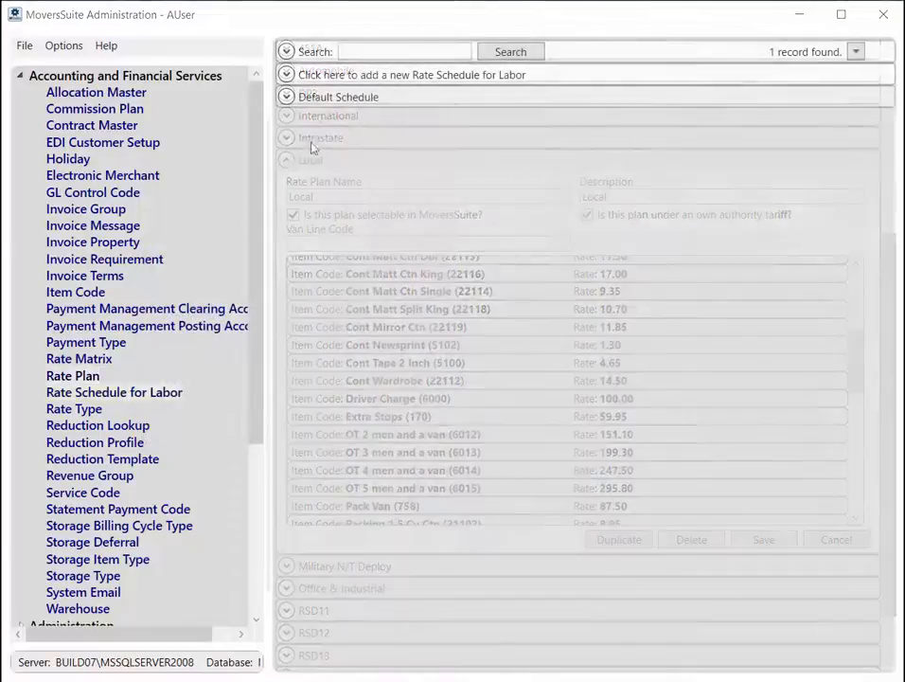
Step: Duplicate the Default Schedule's day items into a schedule named 'New'
click(287, 97)
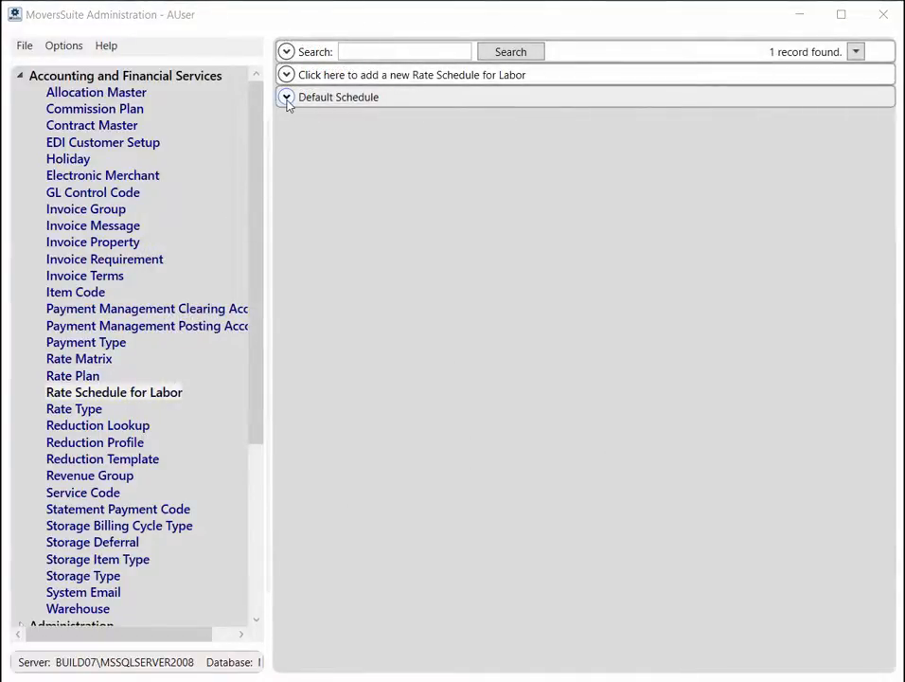
click(286, 97)
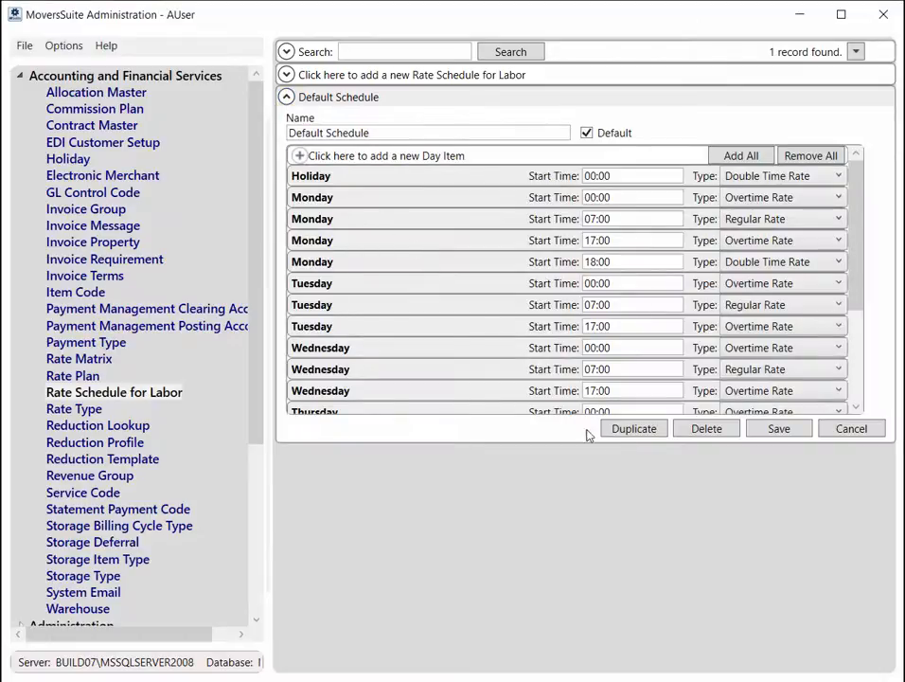
click(633, 428)
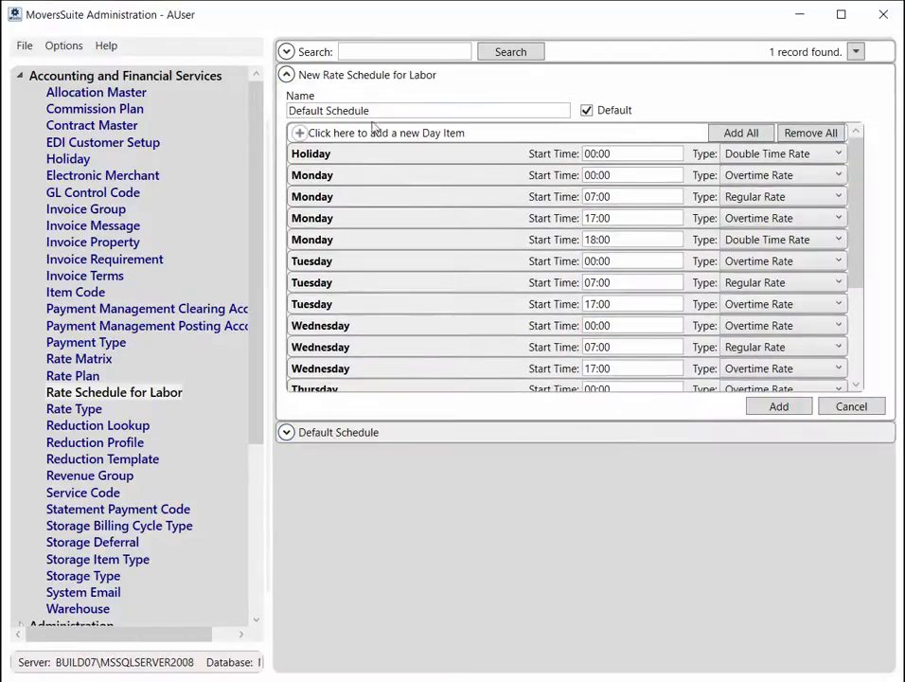
text(New)
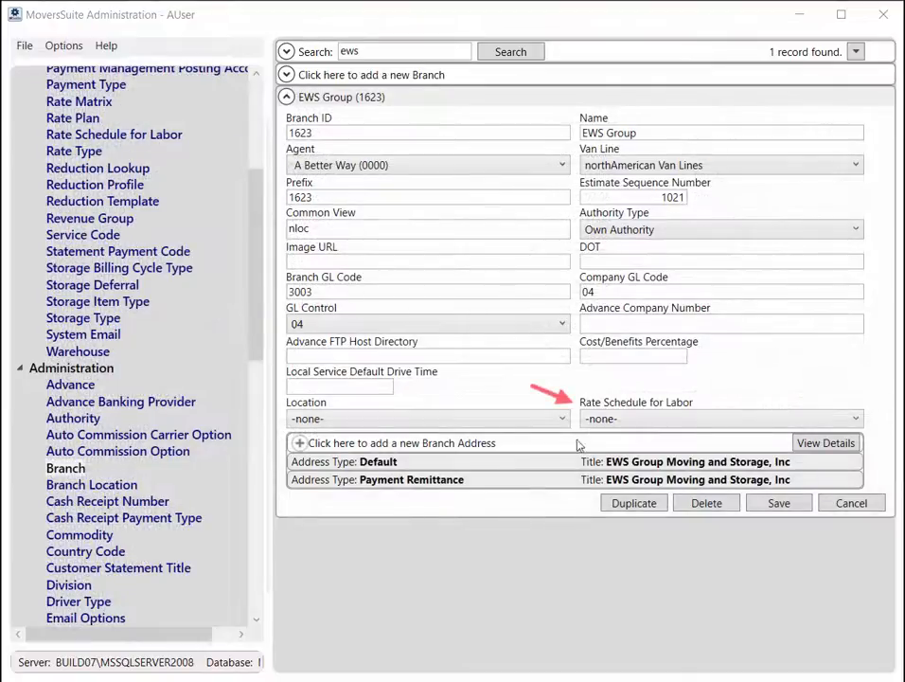
click(852, 418)
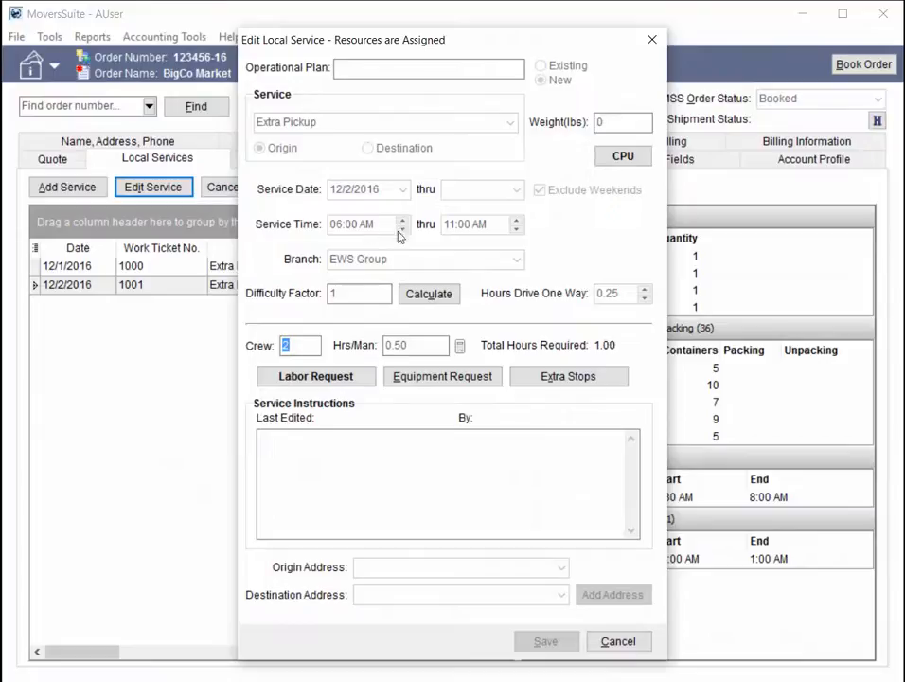
mouse_move(454, 233)
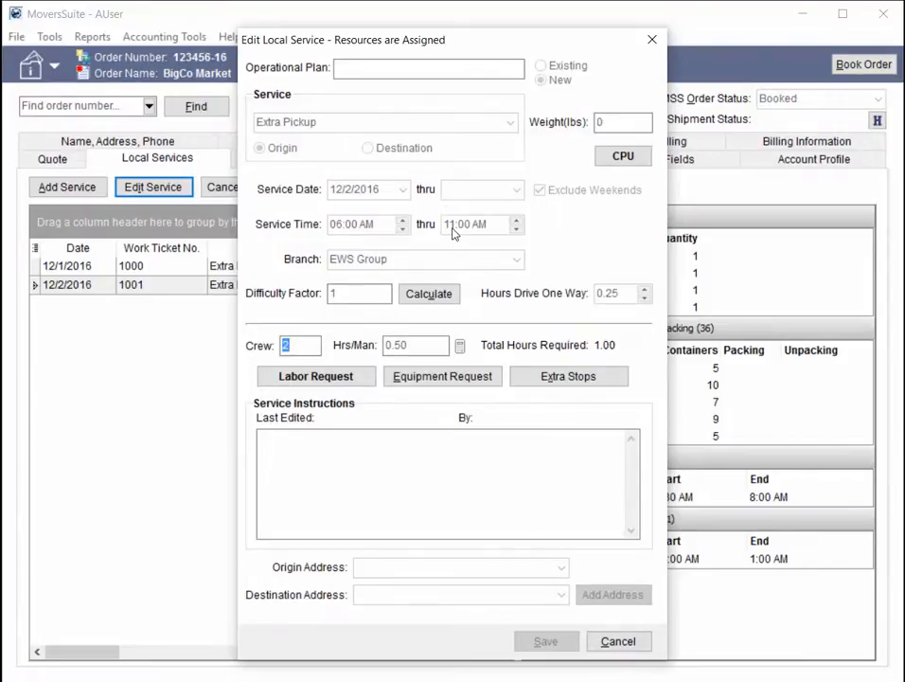
mouse_move(440, 227)
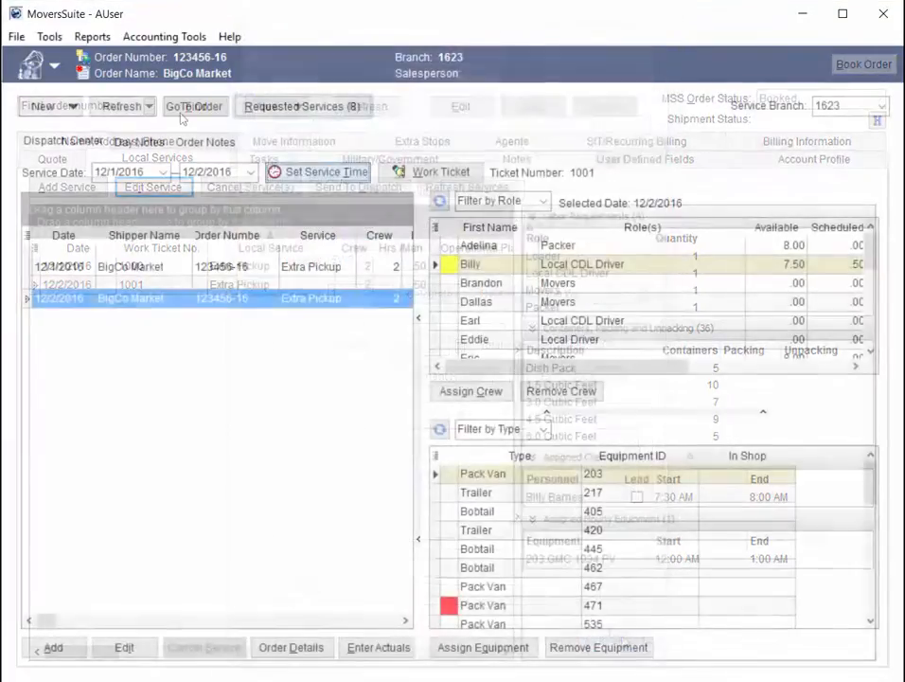
click(325, 170)
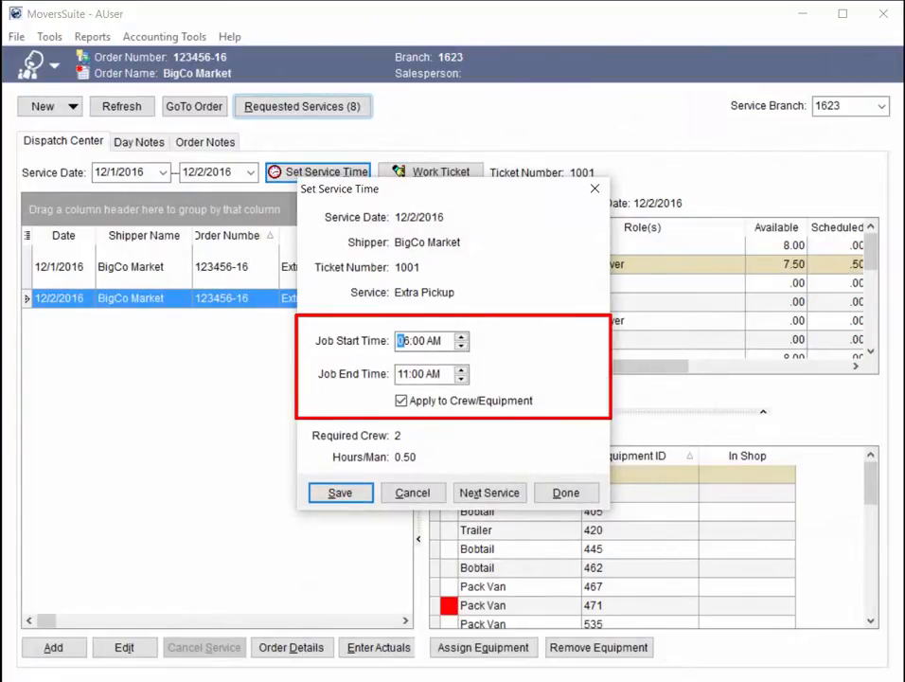
mouse_move(545, 315)
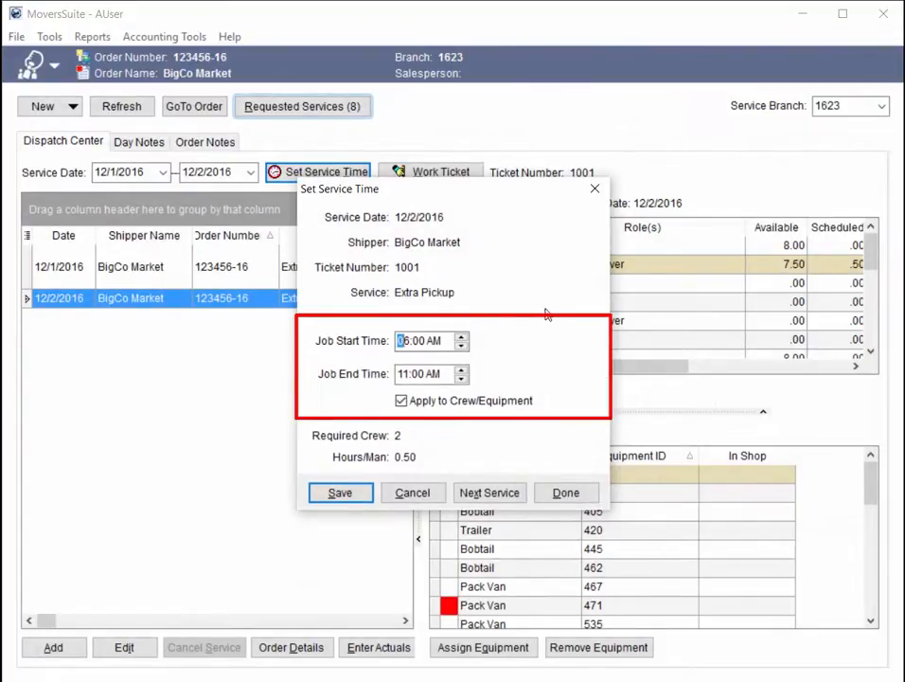
click(420, 373)
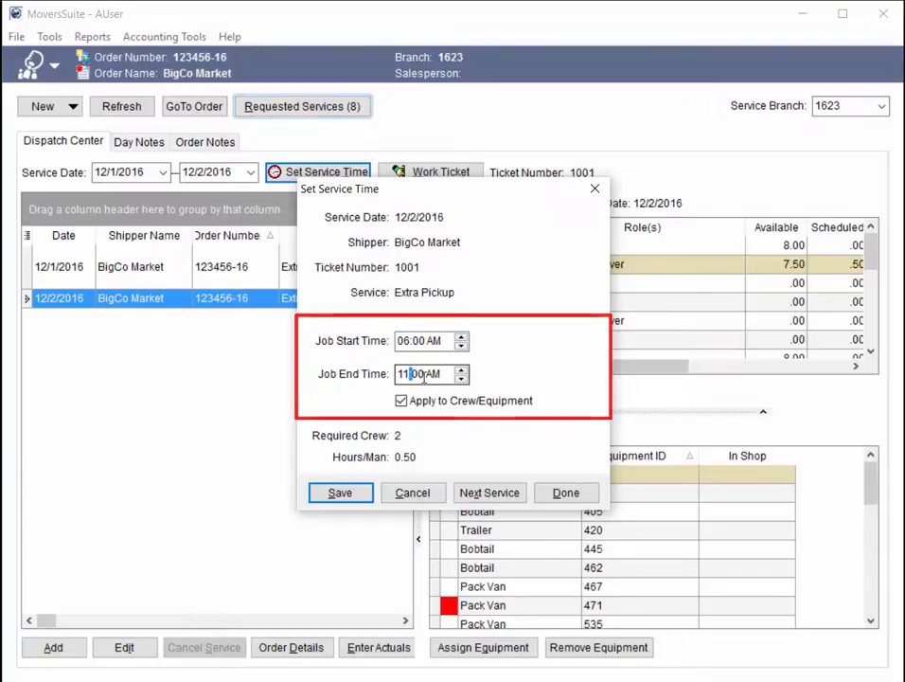
click(341, 493)
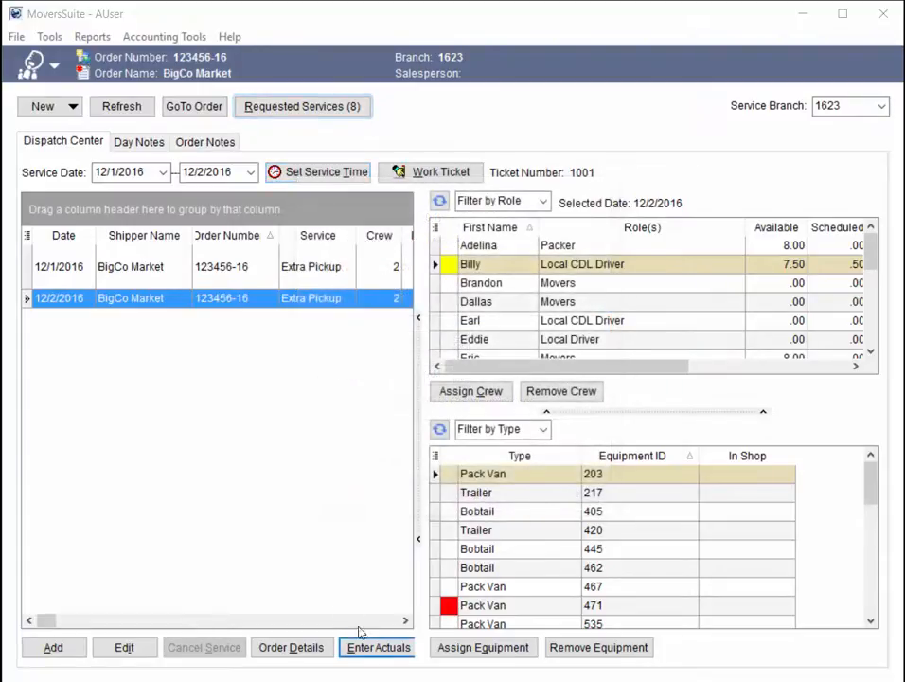
click(378, 647)
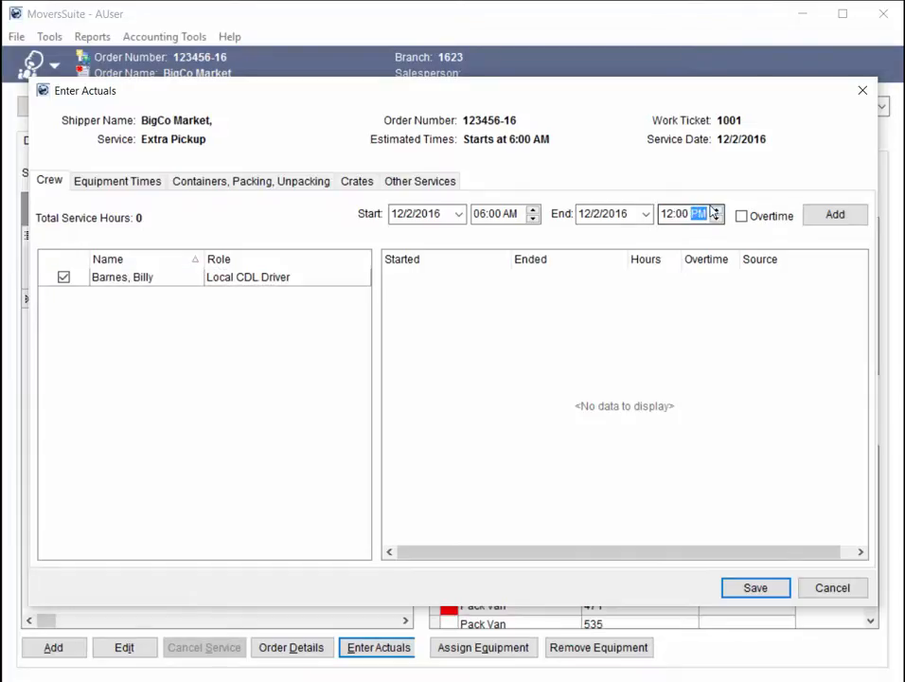
Step: Leave actuals entry and review Job Costing's Rated Amount column showing $650.00 Local CDL Driver labor and -14.17% margin
click(833, 214)
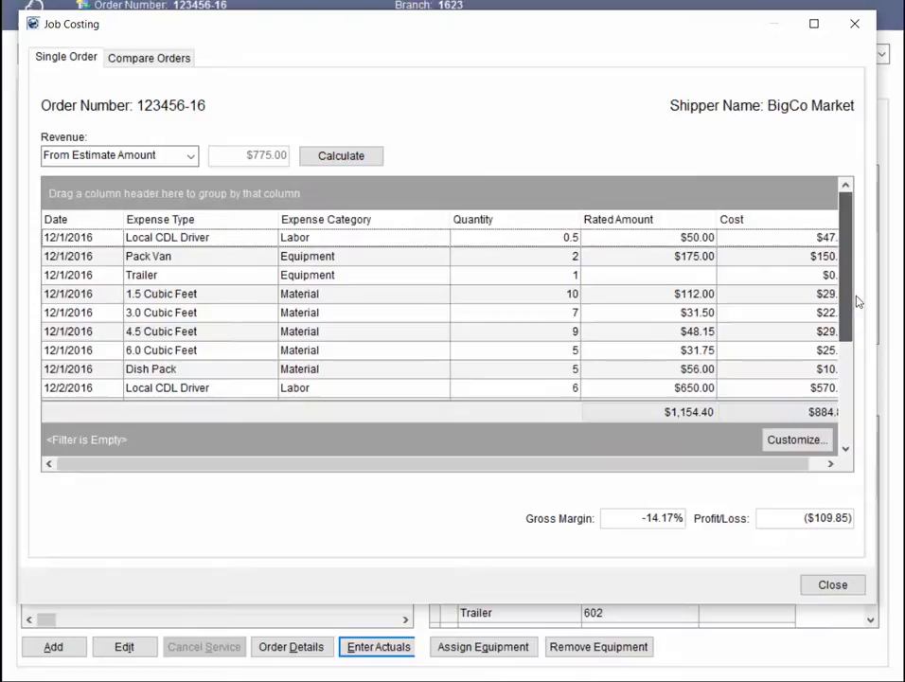
scroll(down, 3)
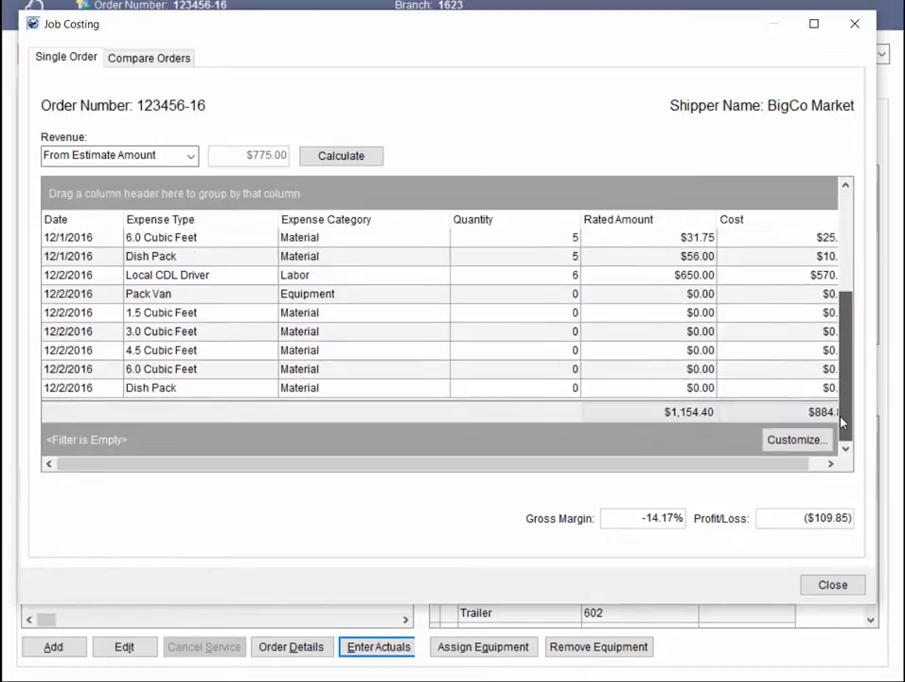